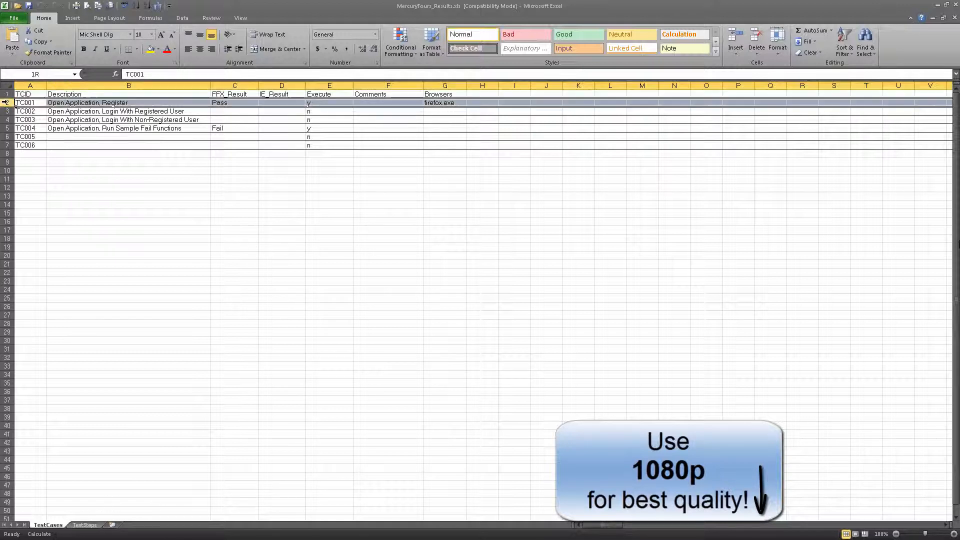
left_click(234, 102)
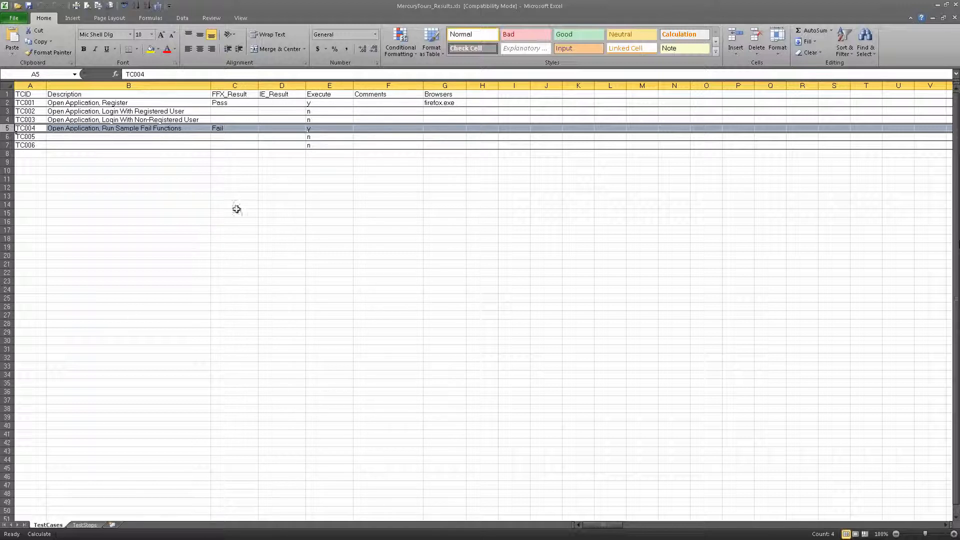
mouse_move(356, 341)
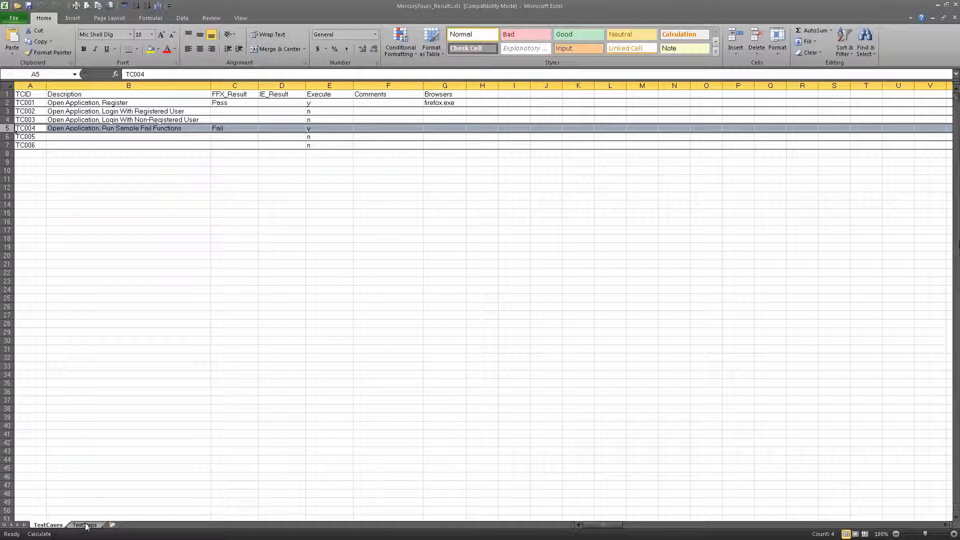
left_click(84, 525)
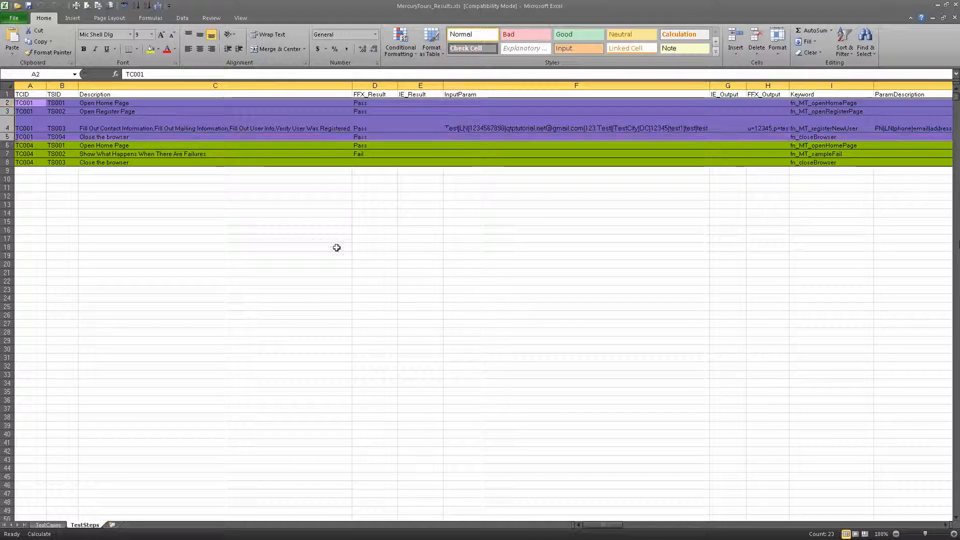
left_click(374, 111)
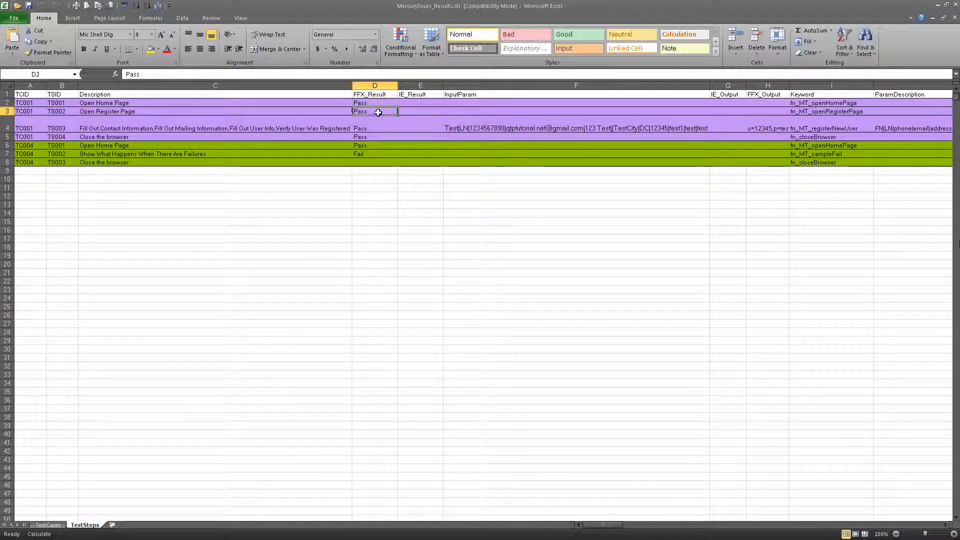
left_click(374, 135)
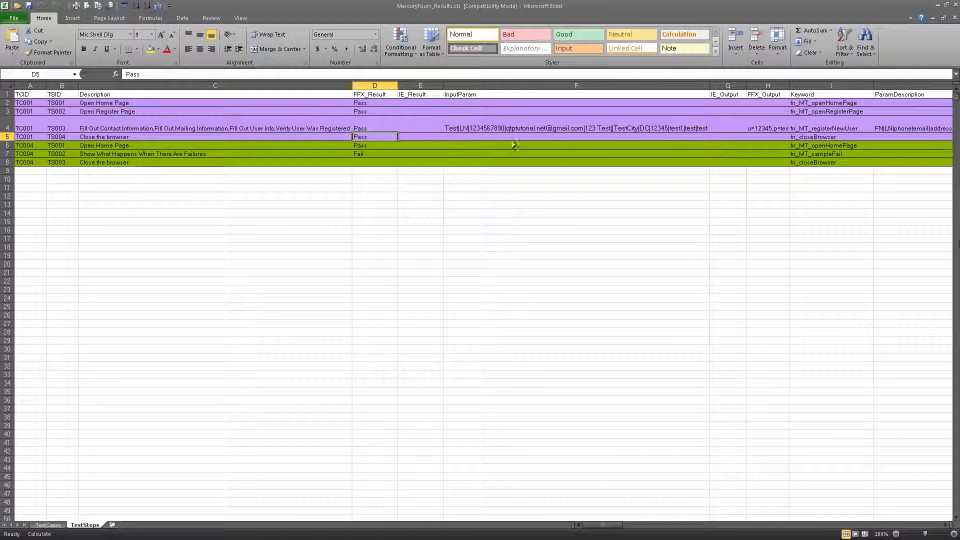
left_click(576, 128)
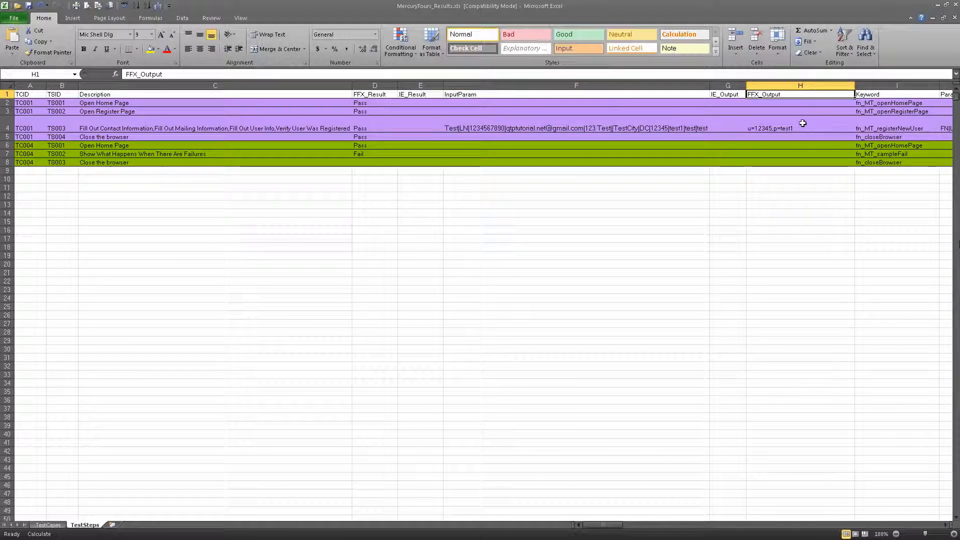
left_click(780, 124)
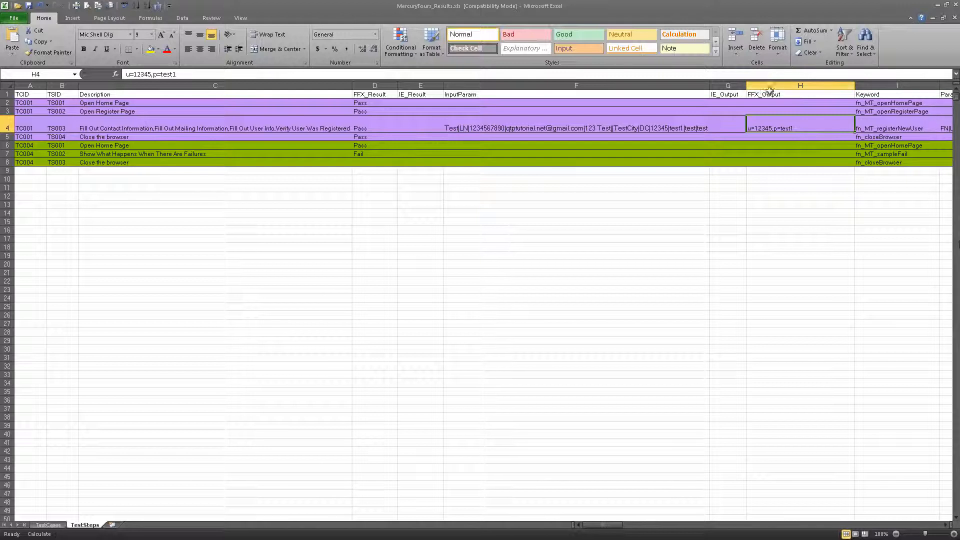
mouse_move(778, 200)
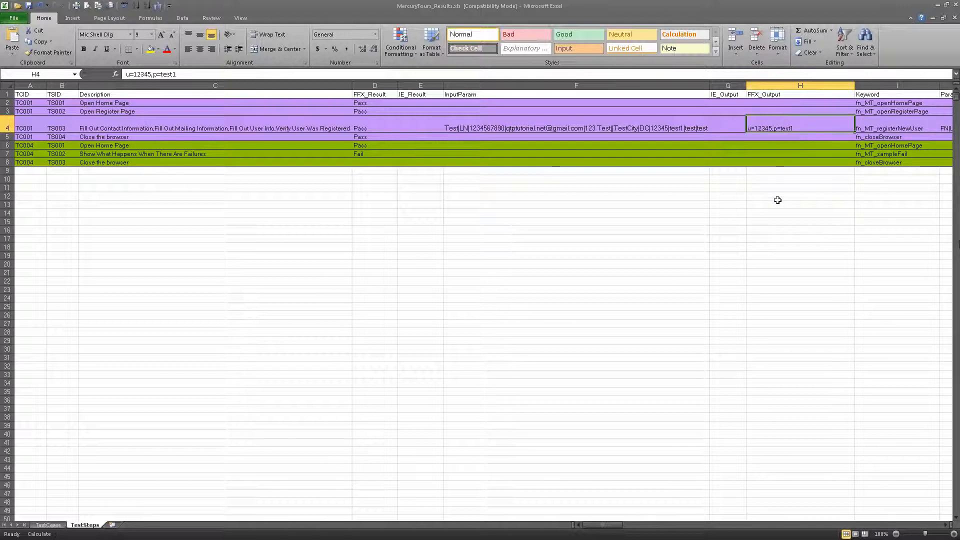
mouse_move(762, 240)
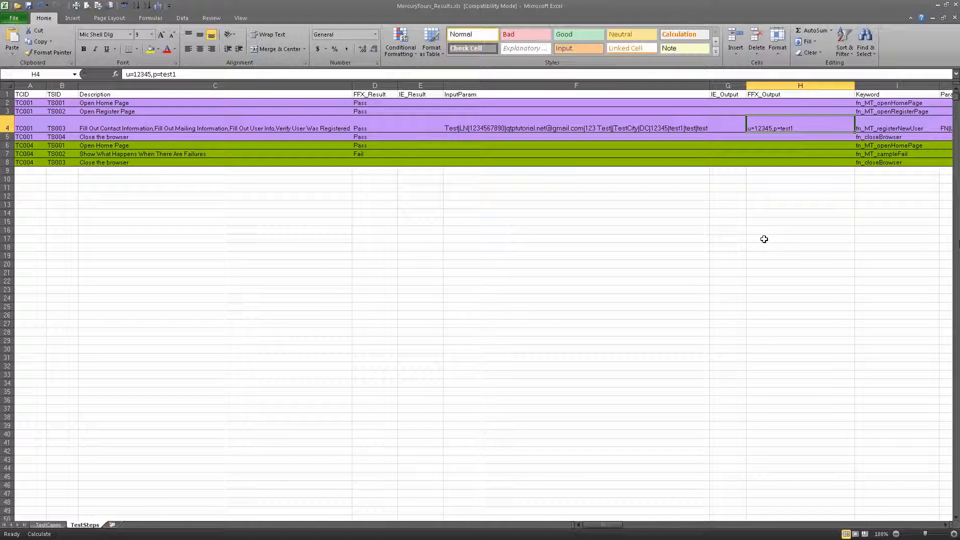
mouse_move(138, 144)
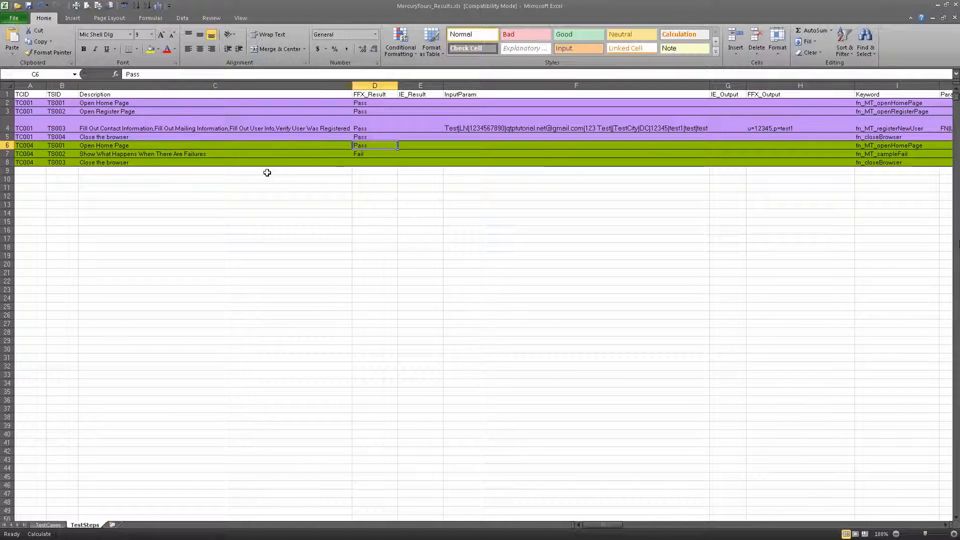
Review TC004's steps, with Open Home Page passing and the failure step marked Fail.
left_click(374, 154)
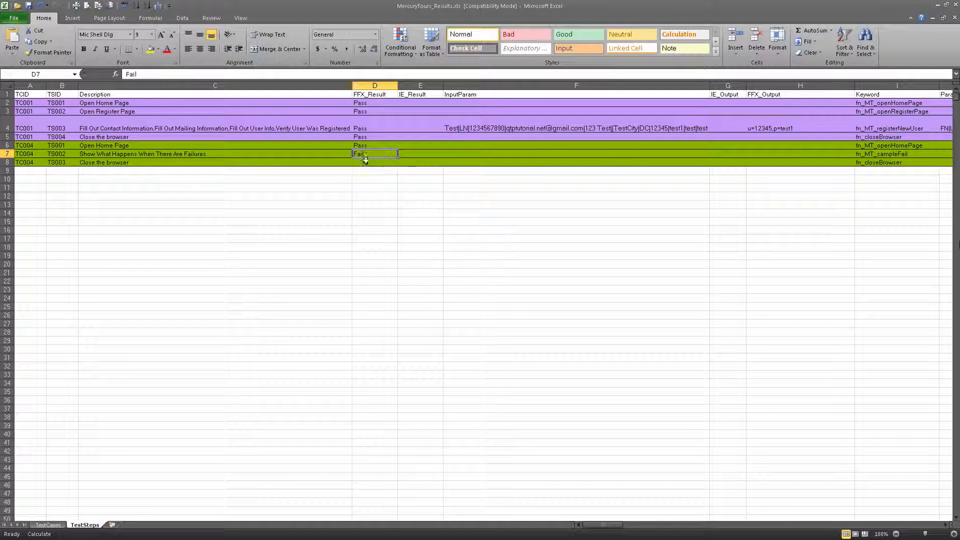
left_click(374, 145)
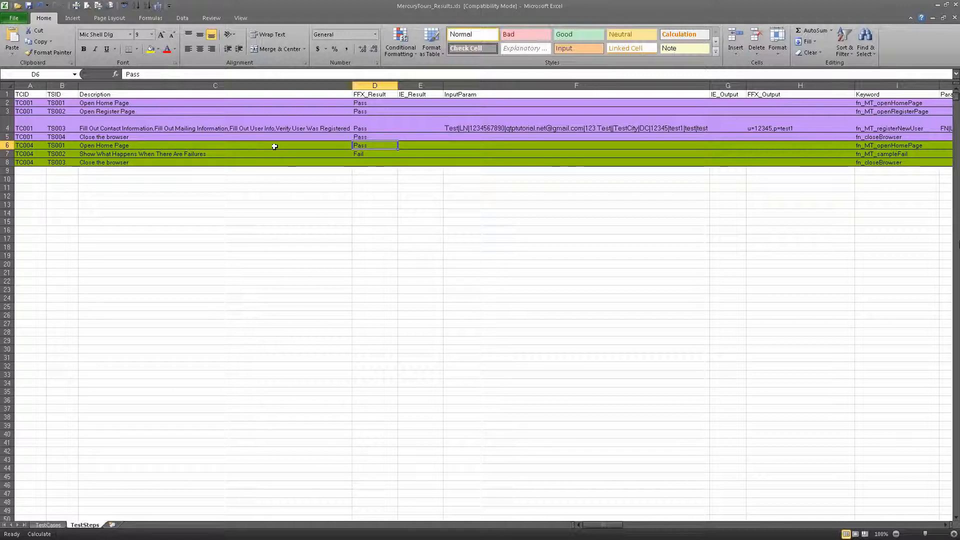
left_click(103, 102)
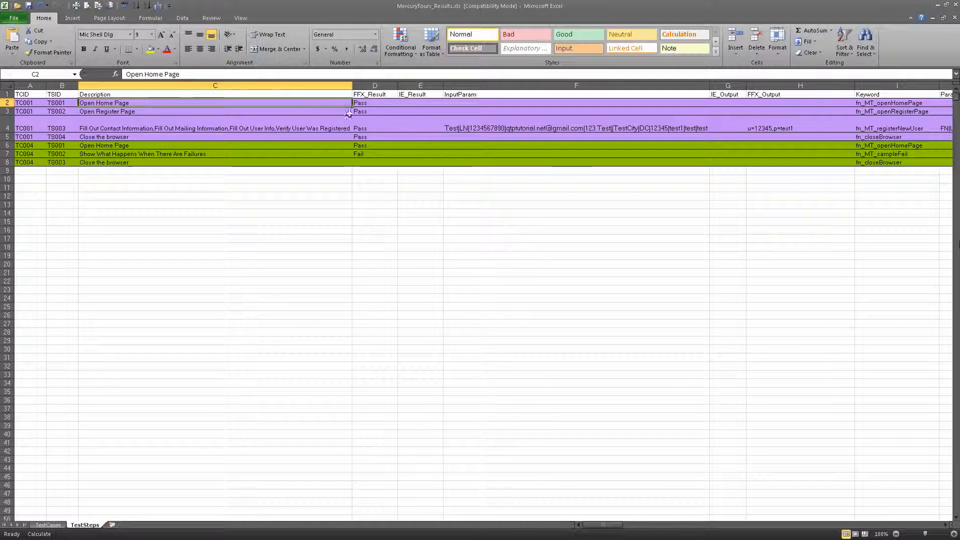
mouse_move(252, 120)
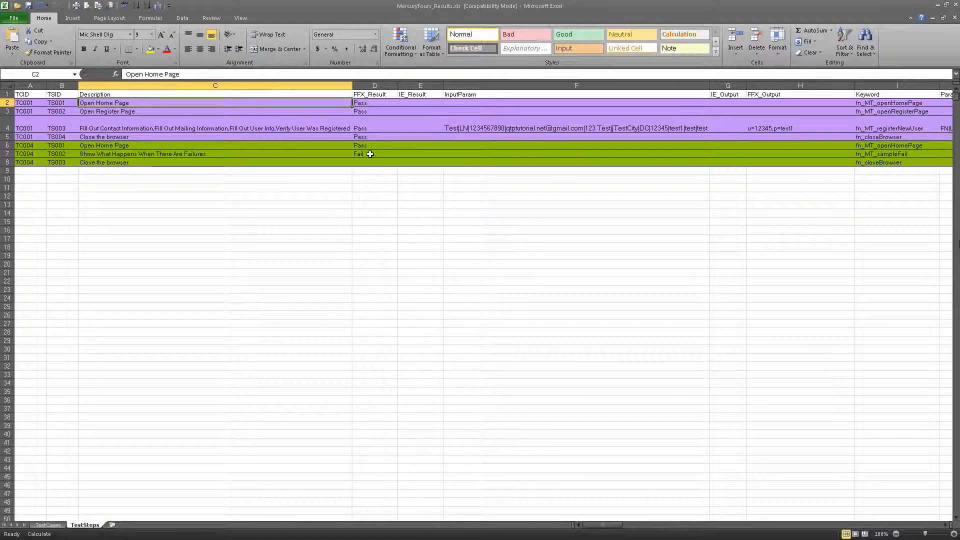
left_click(374, 154)
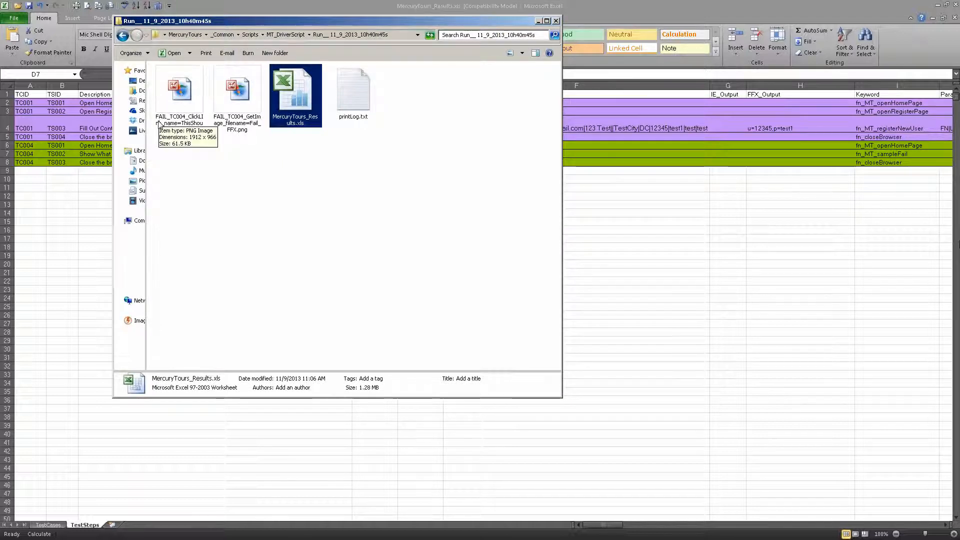
Select the first FAIL_TC004 screenshot in the run folder.
left_click(179, 90)
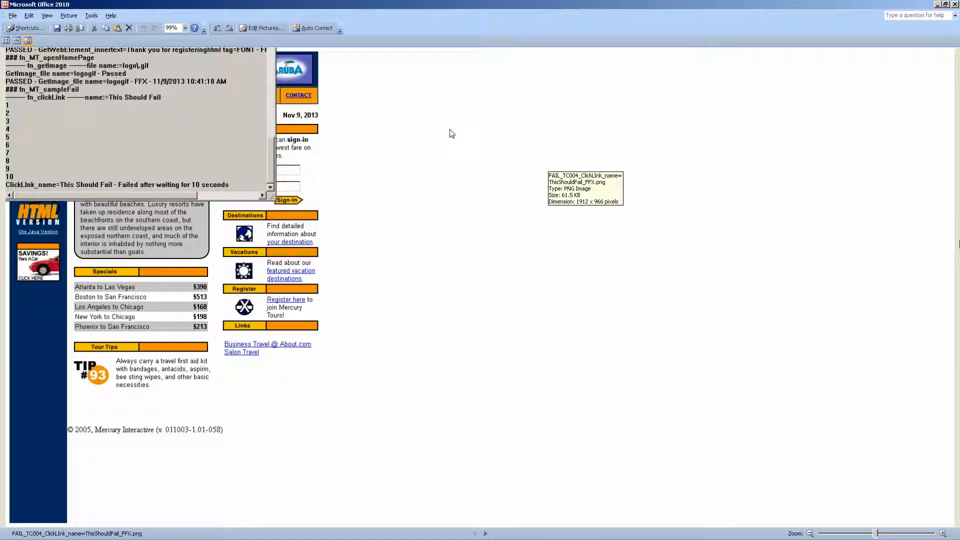
mouse_move(461, 130)
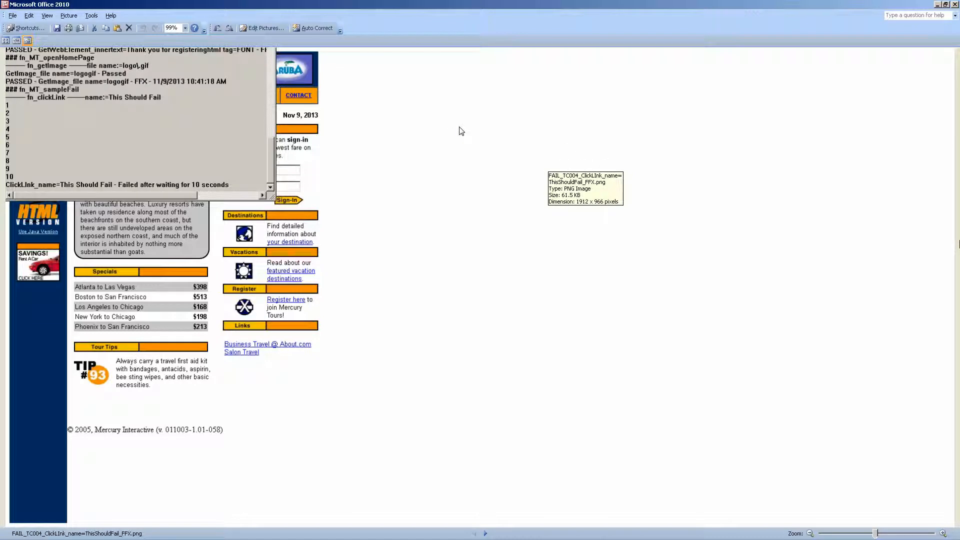
mouse_move(457, 133)
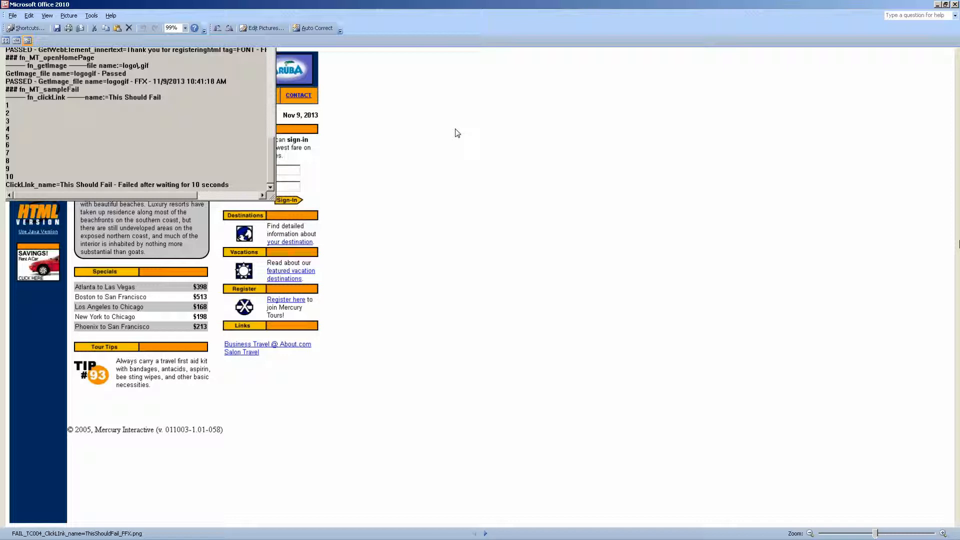
mouse_move(438, 144)
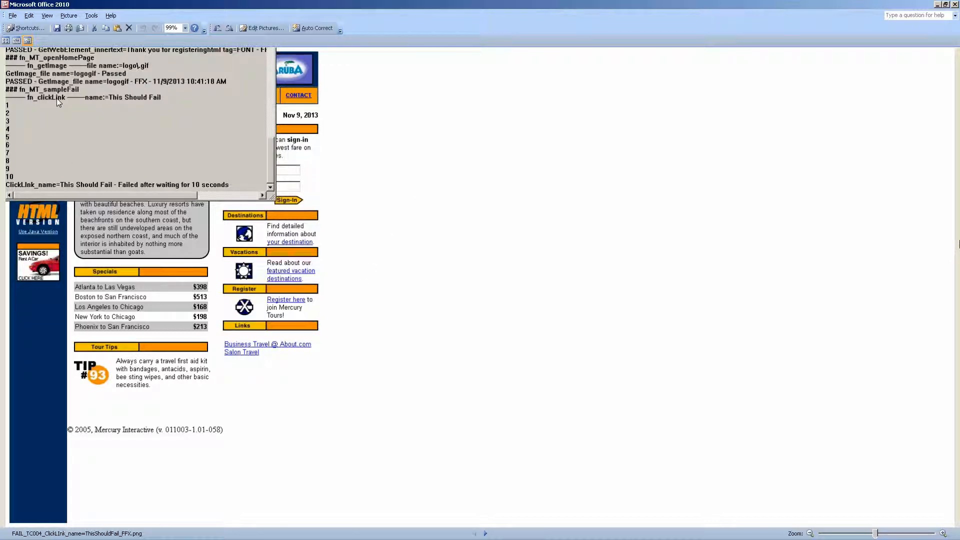
mouse_move(102, 166)
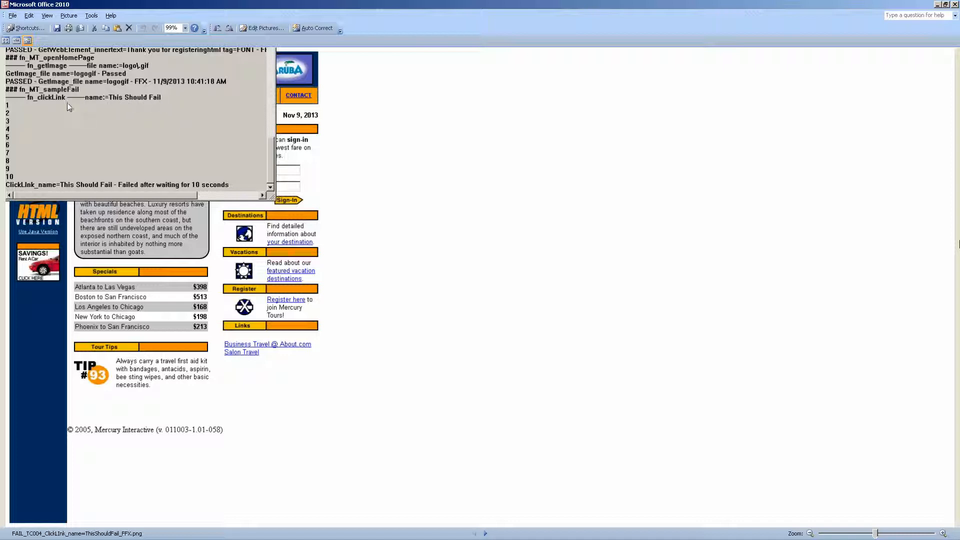
mouse_move(178, 188)
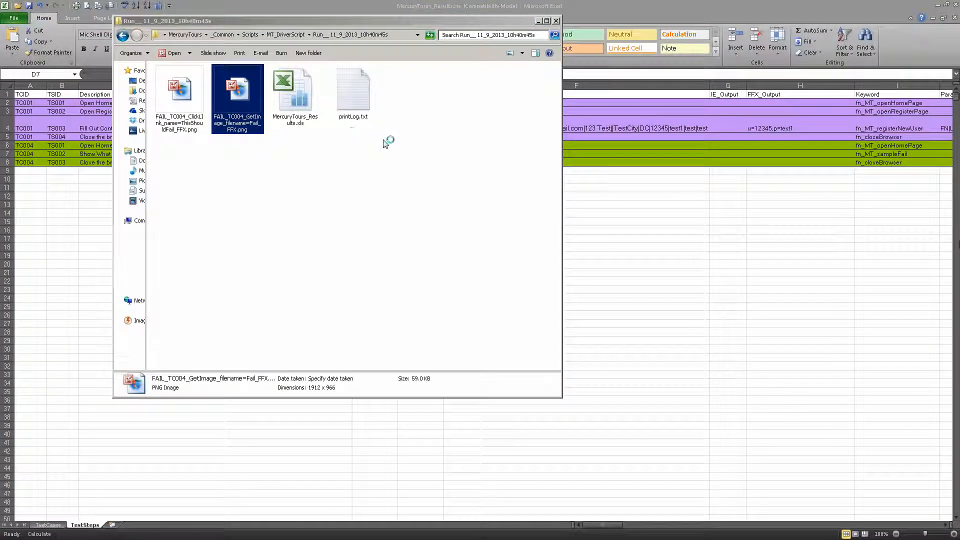
View the FAIL_TC004 GetImage screenshot in Picture Manager.
double_click(238, 89)
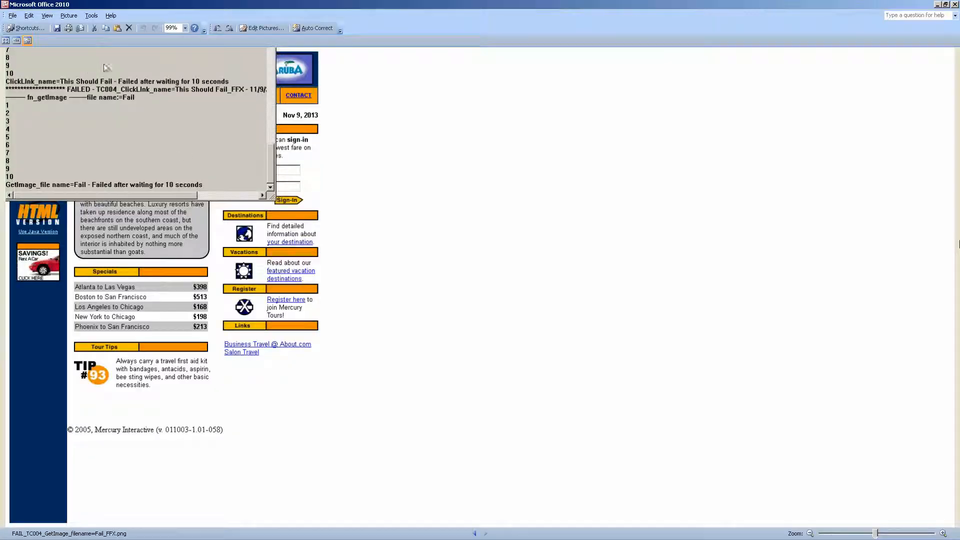
mouse_move(98, 102)
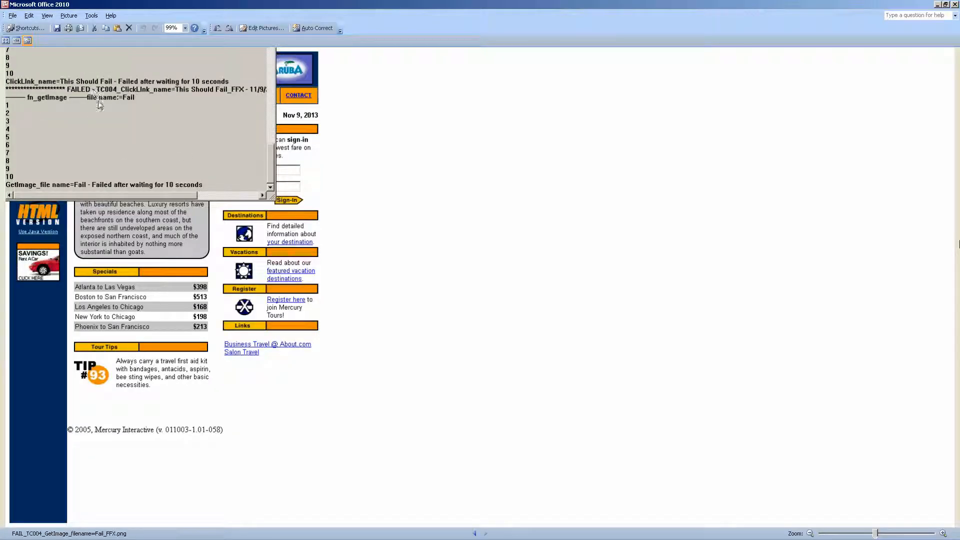
mouse_move(84, 101)
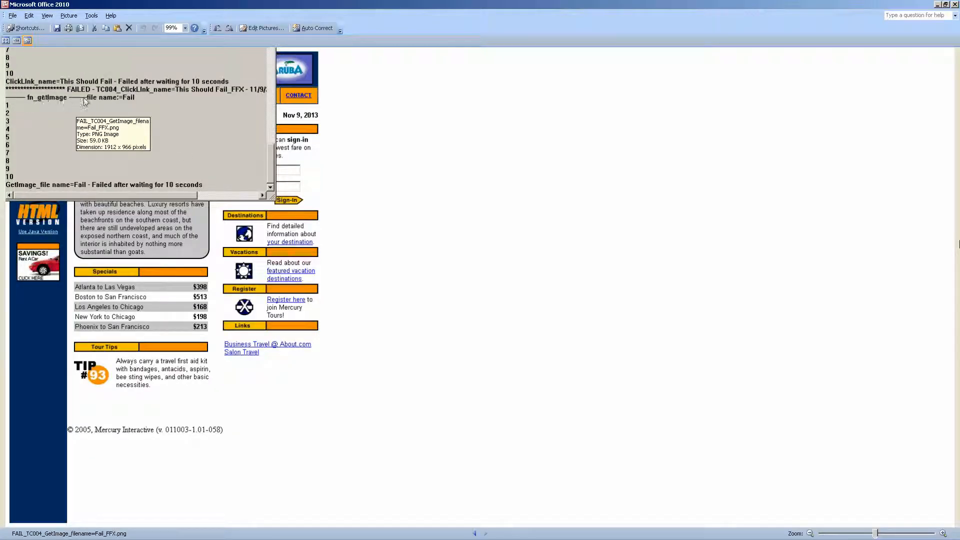
mouse_move(278, 194)
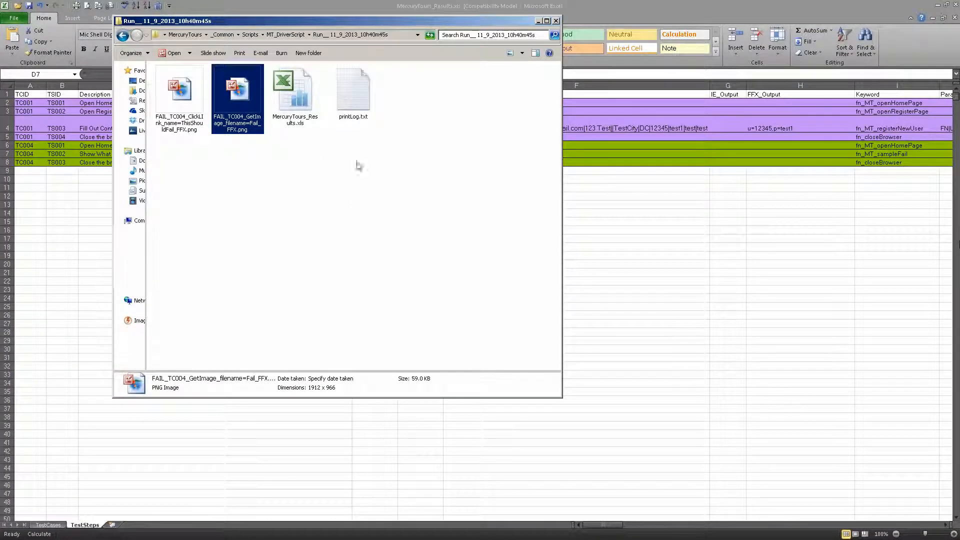
mouse_move(359, 100)
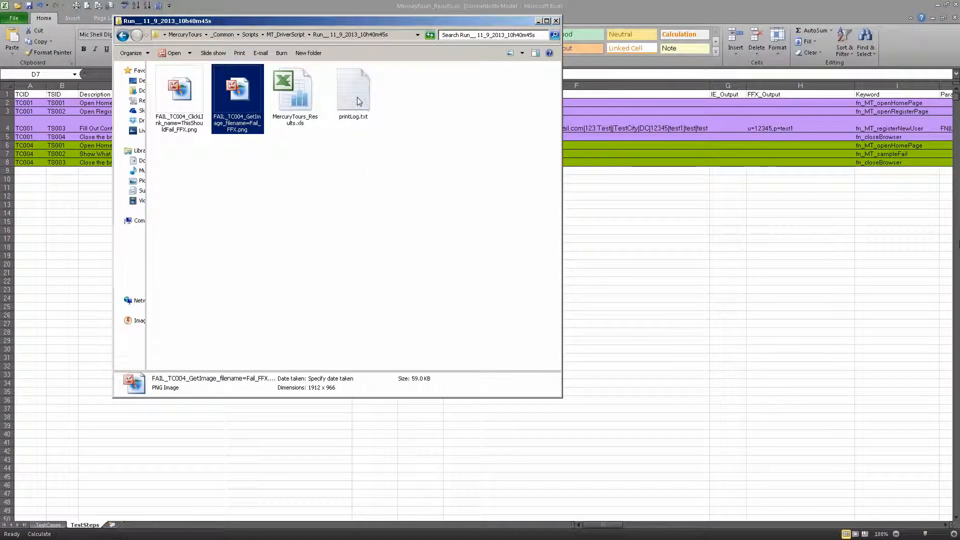
Select printLog.txt, then bring the MercuryTours_Results workbook back to the front.
left_click(353, 90)
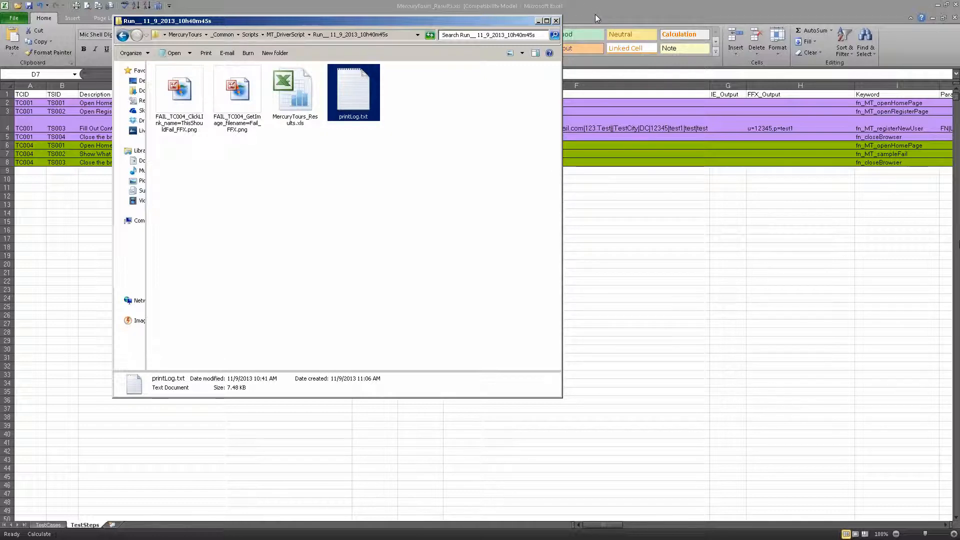
left_click(555, 20)
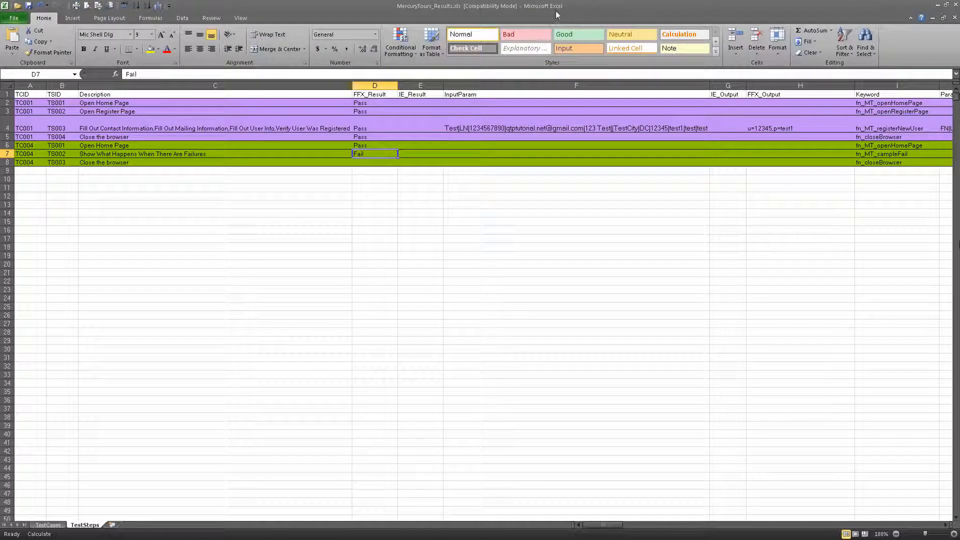
mouse_move(23, 454)
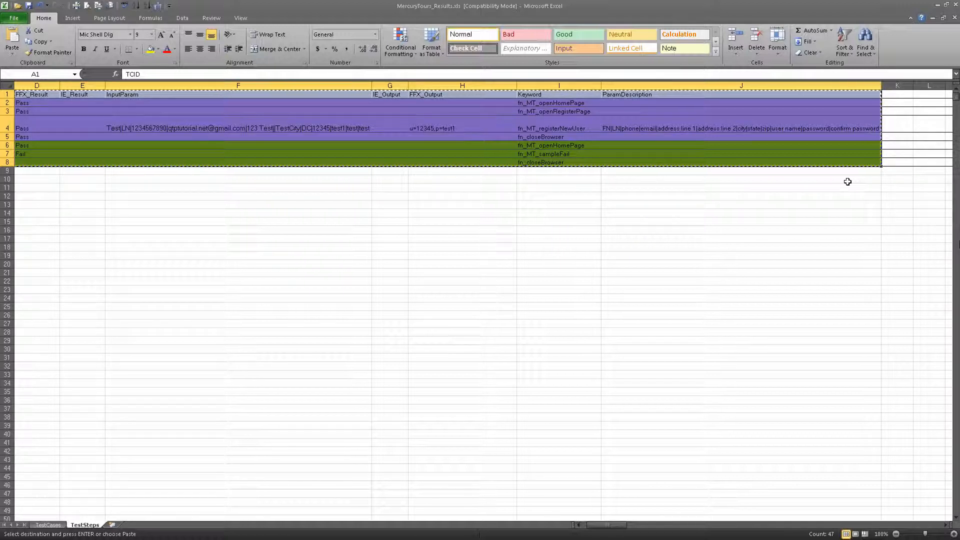
mouse_move(865, 174)
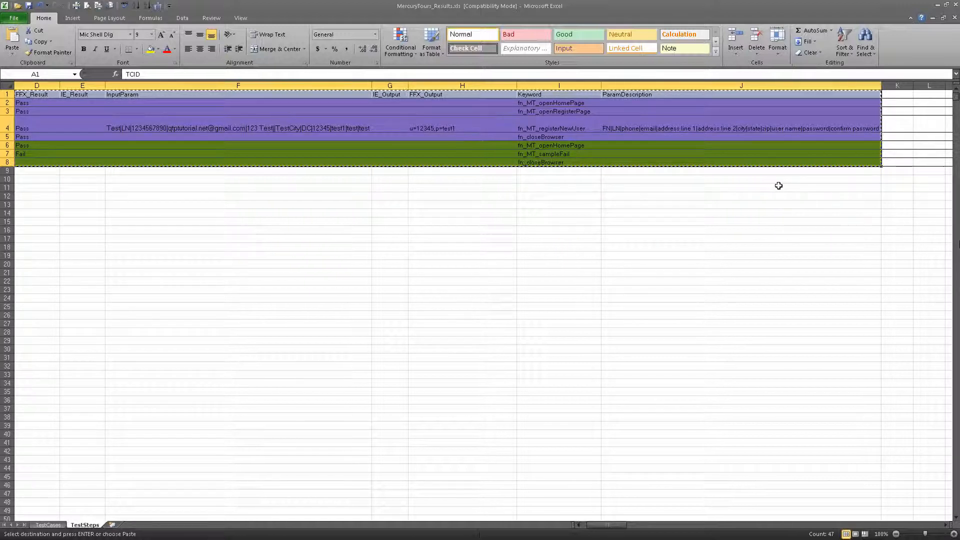
mouse_move(390, 428)
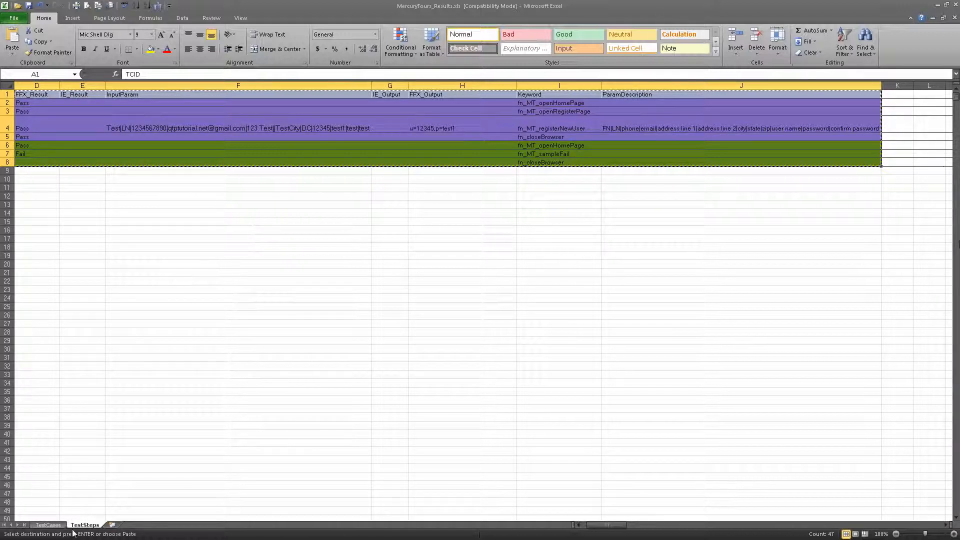
Check TC004's description and Fail result on the TestCases sheet.
left_click(50, 524)
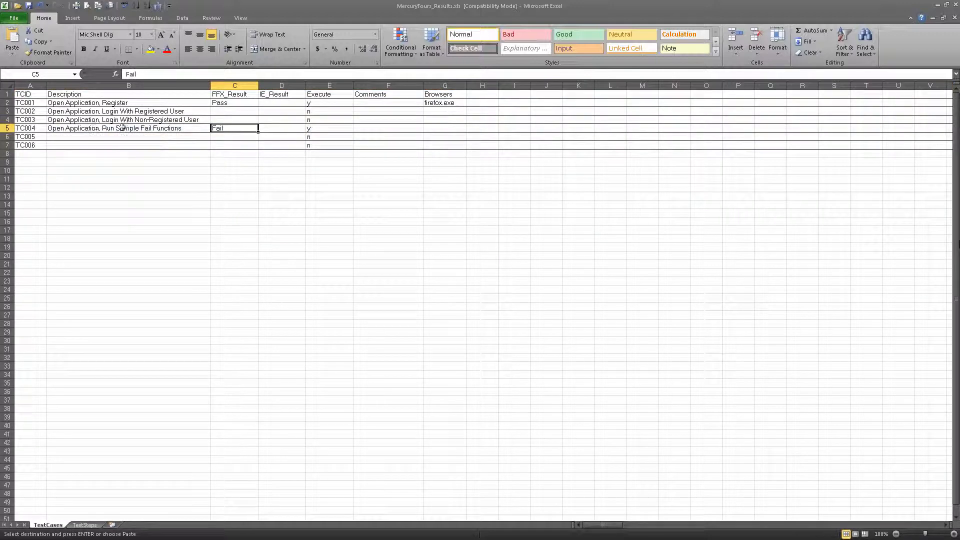
left_click(115, 128)
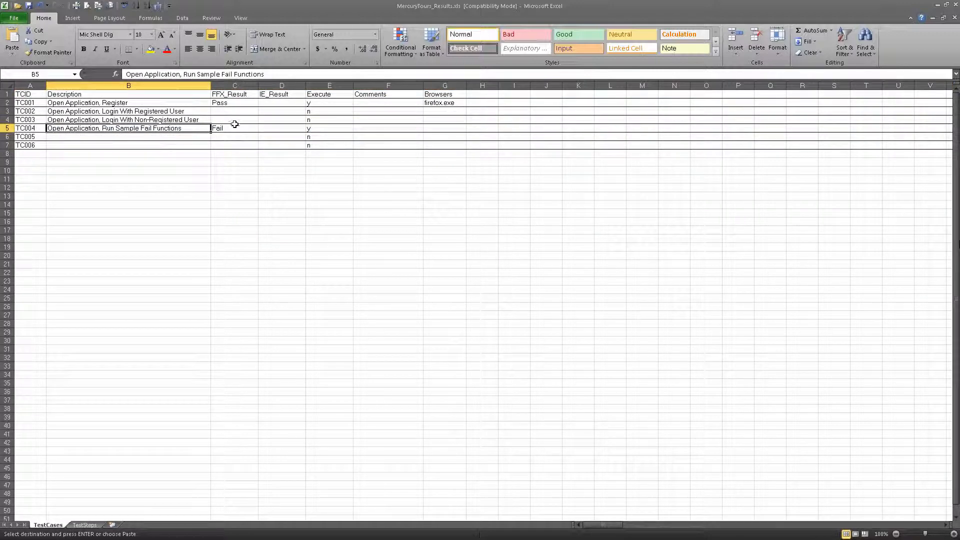
mouse_move(186, 128)
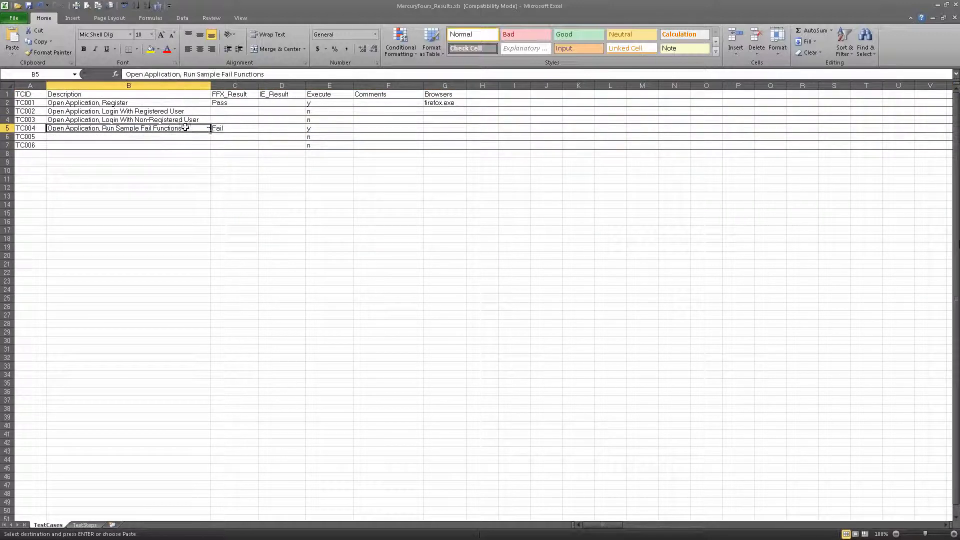
left_click(231, 128)
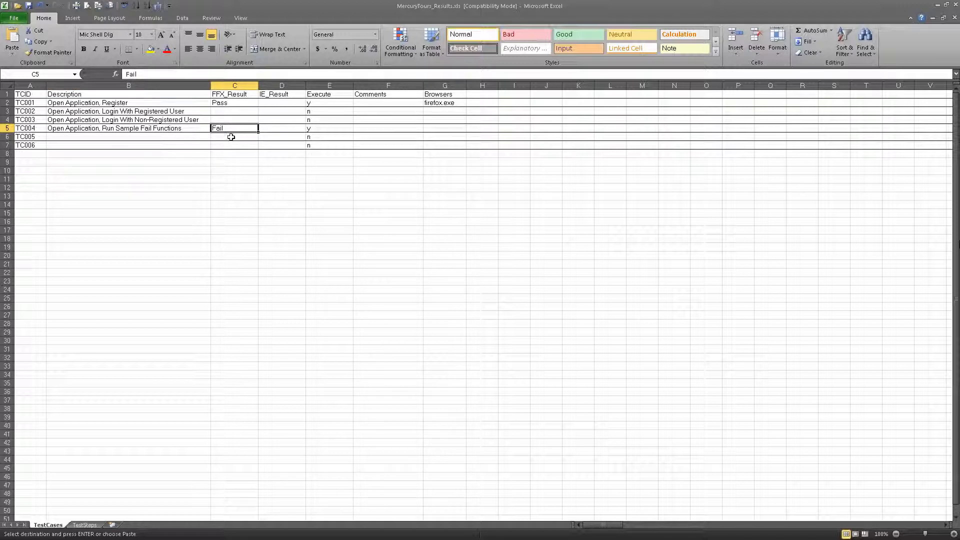
mouse_move(229, 140)
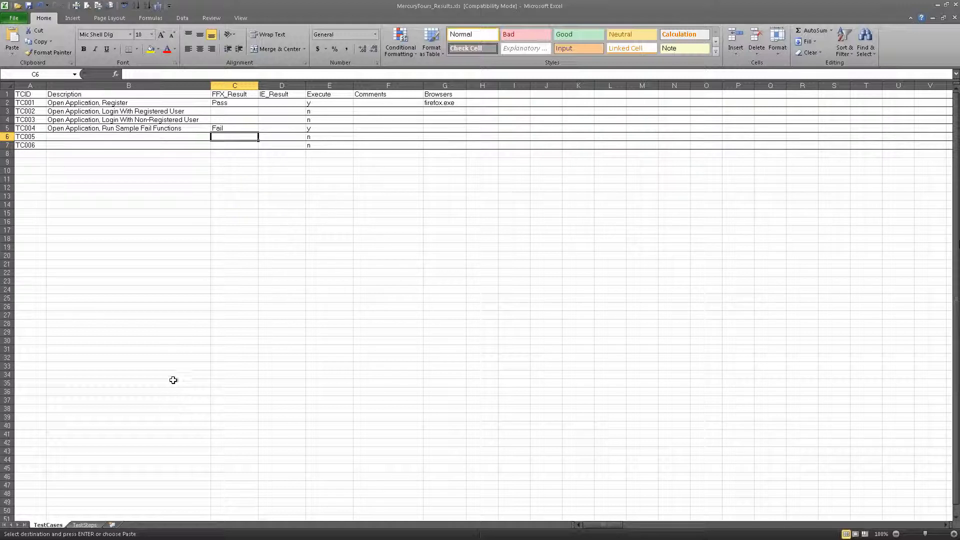
mouse_move(290, 331)
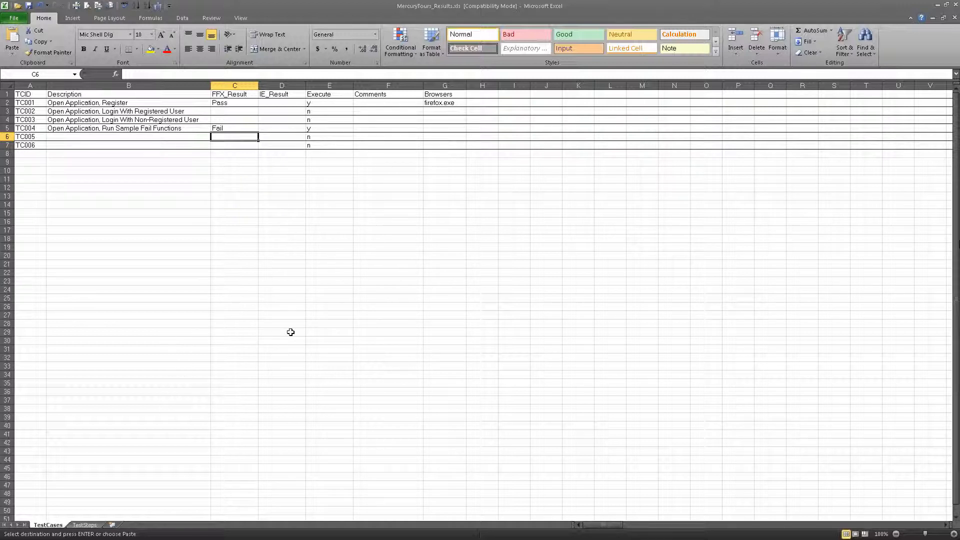
mouse_move(292, 309)
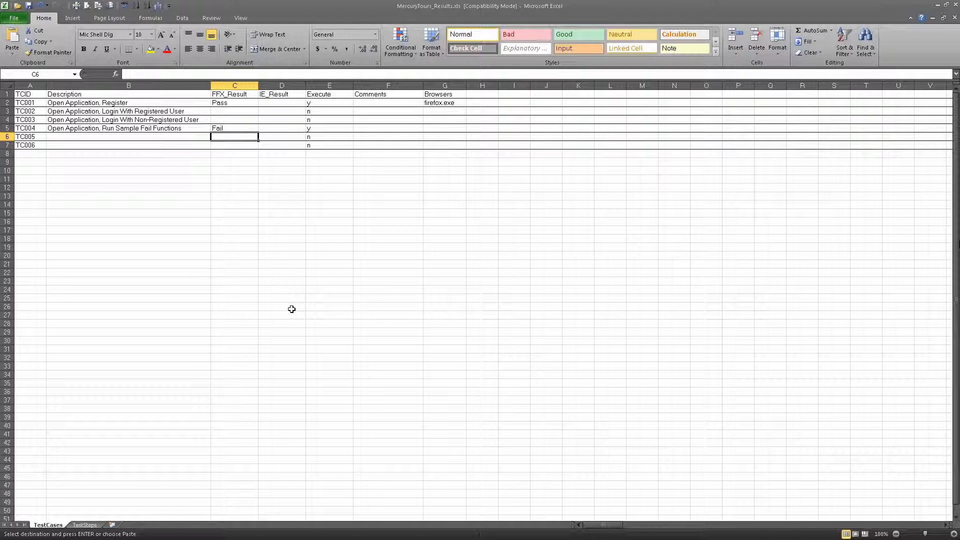
mouse_move(668, 154)
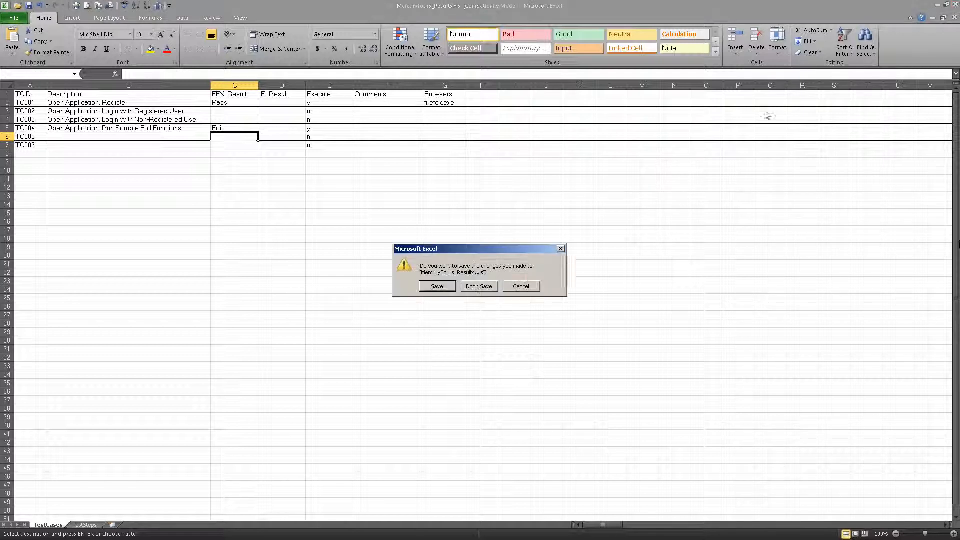
Close the results workbook choosing Don't Save.
left_click(479, 286)
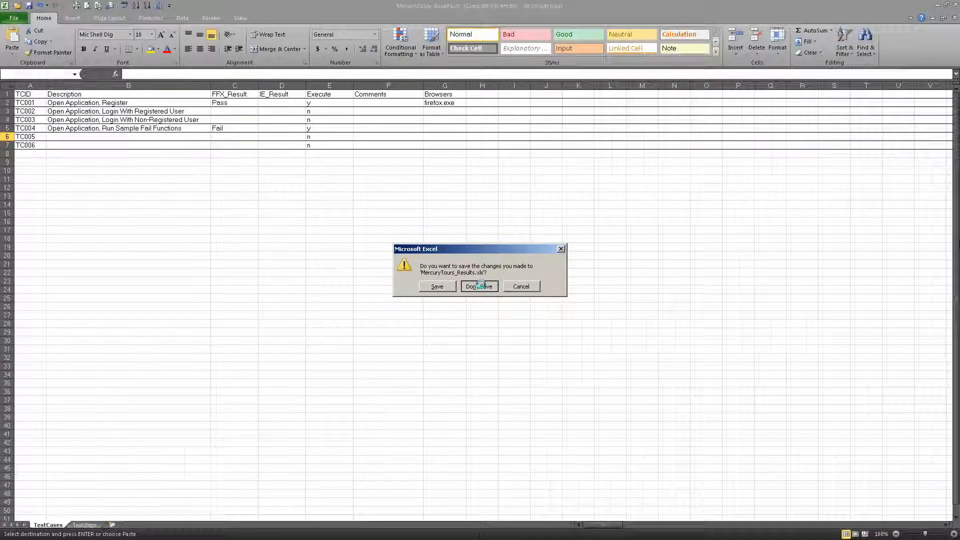
left_click(479, 286)
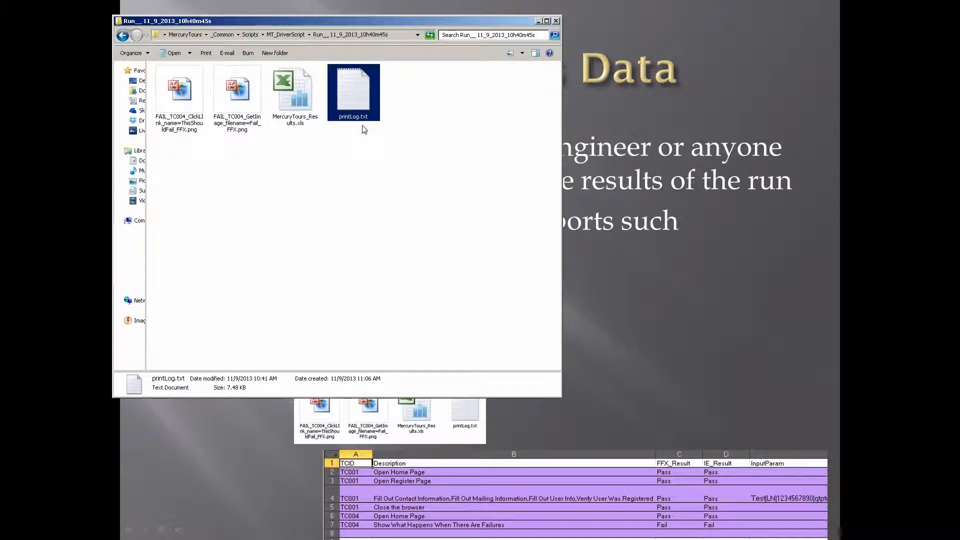
Reopen MercuryTours_Results.xls from the run folder in Excel.
left_click(295, 90)
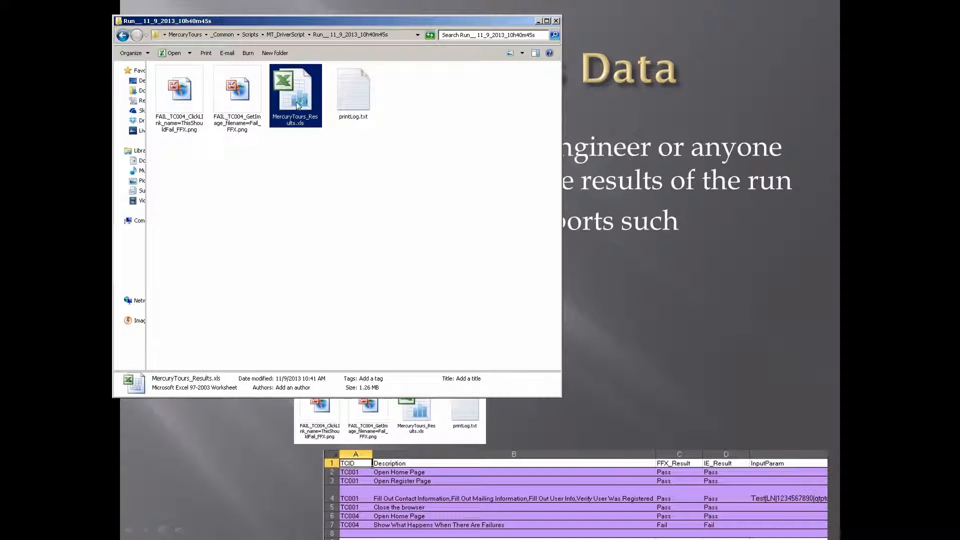
double_click(295, 90)
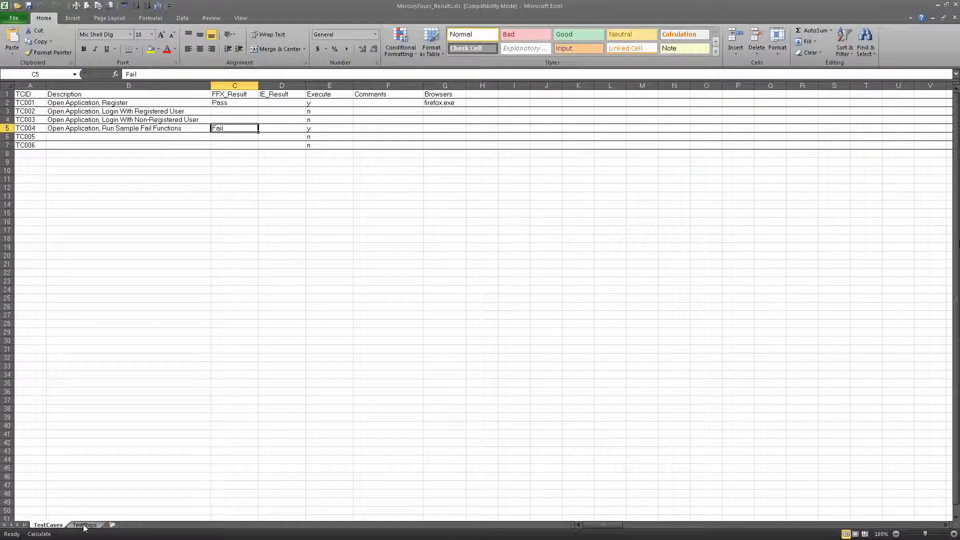
Review TC004's failing step description and Fail result on the TestSteps sheet.
left_click(84, 525)
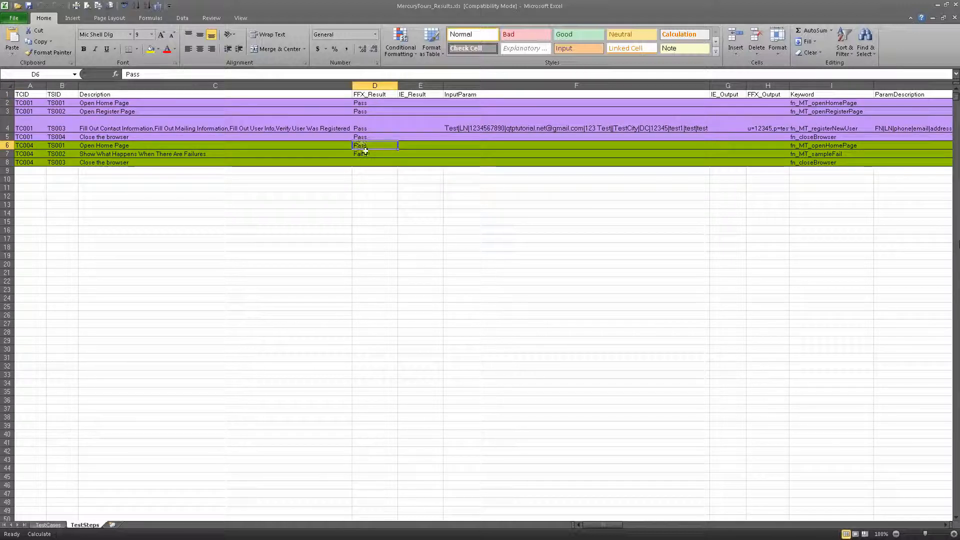
left_click(374, 154)
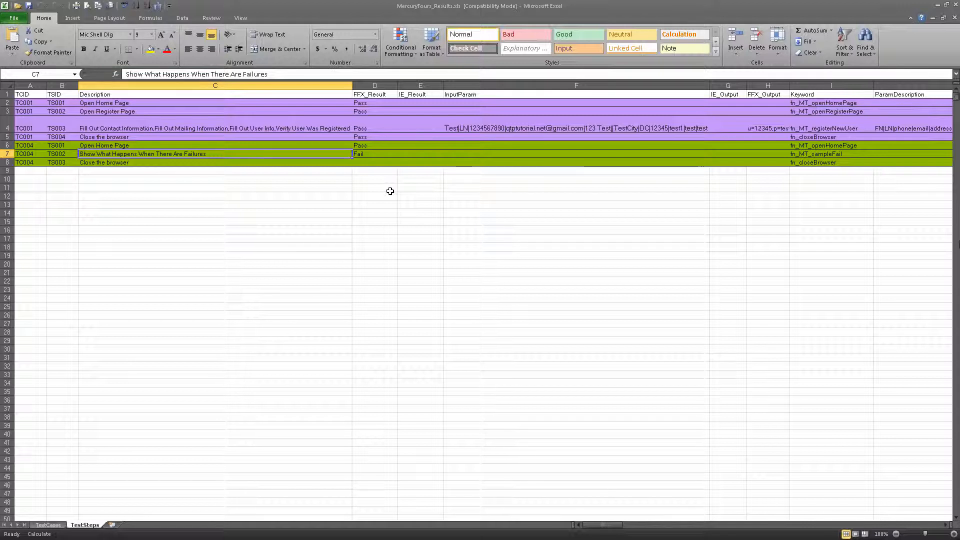
mouse_move(372, 211)
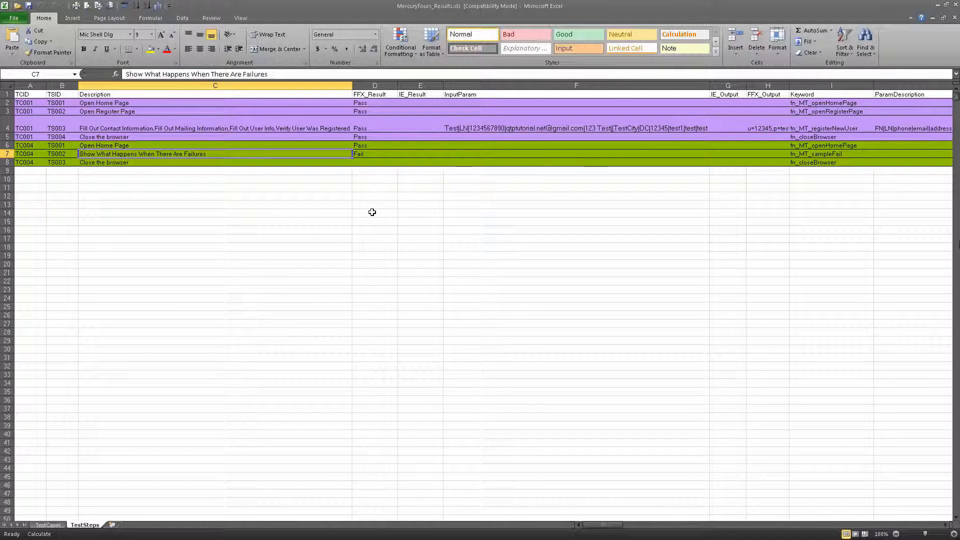
left_click(374, 154)
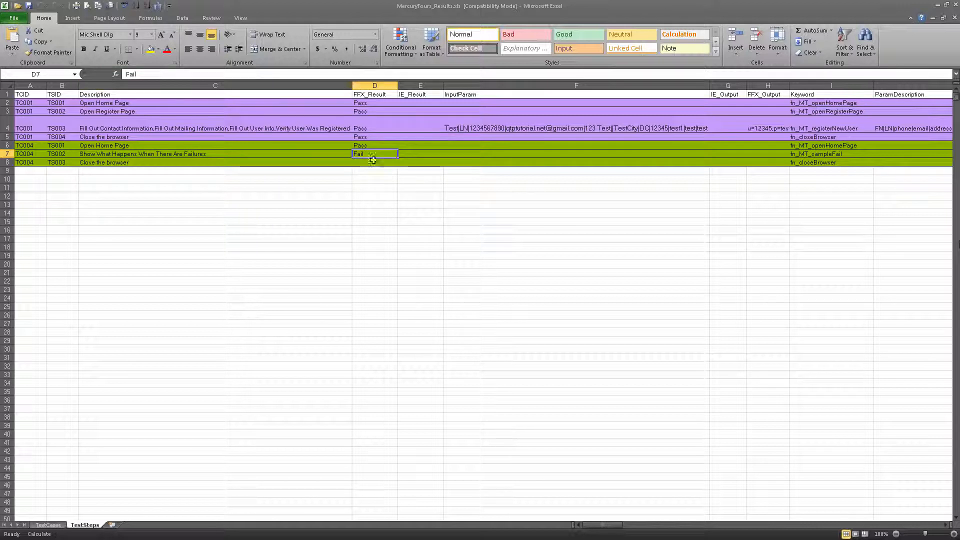
mouse_move(624, 159)
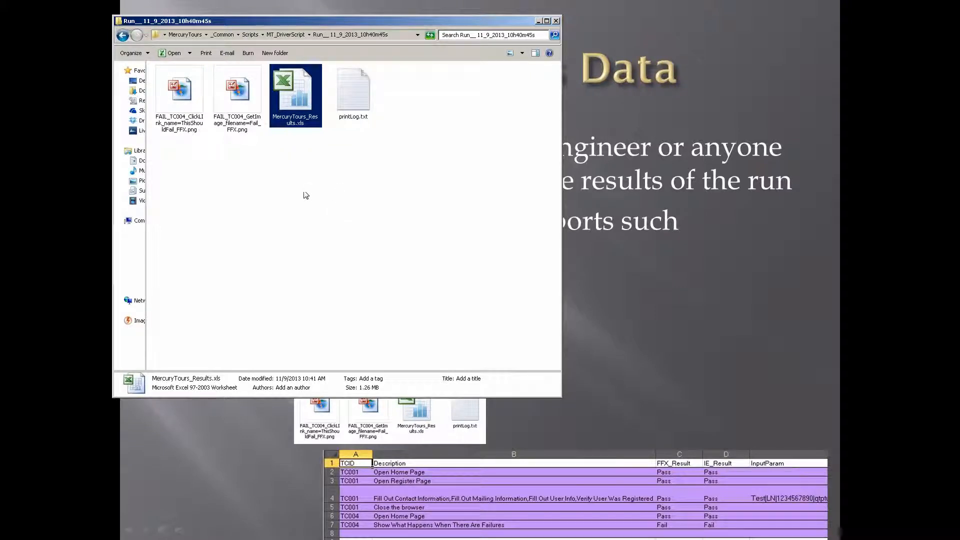
Open the run's printLog.txt in Notepad.
left_click(353, 89)
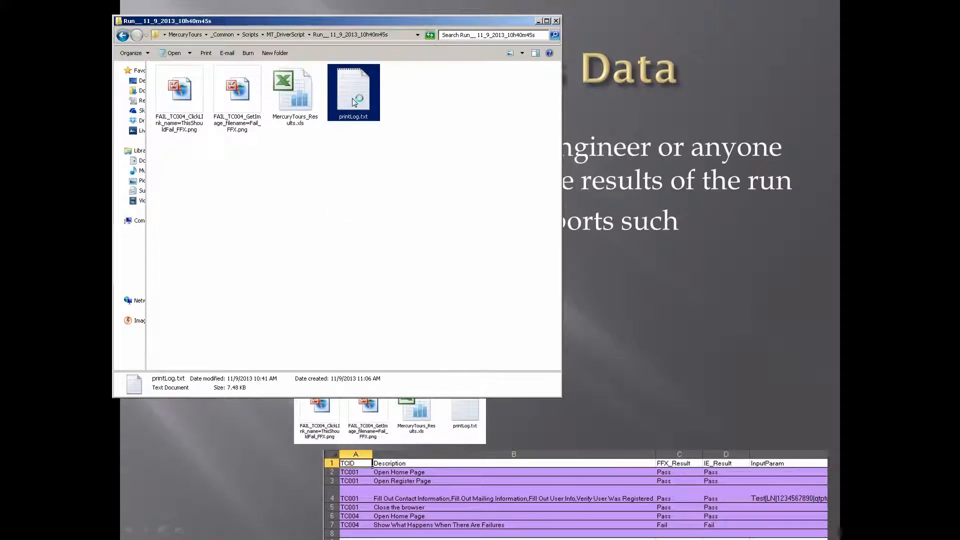
double_click(353, 88)
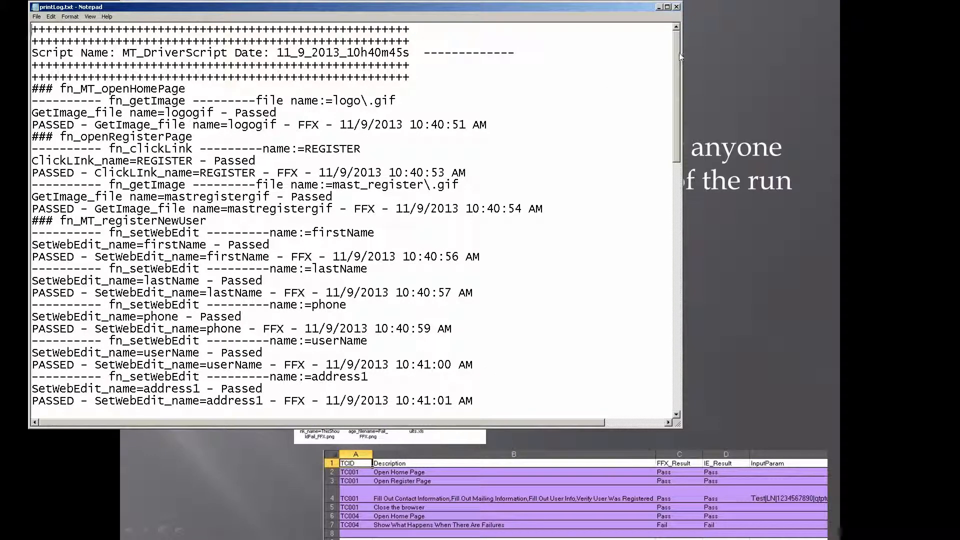
Scroll the printLog to the TC004 FAILED entries and total execution time, then back to the top.
scroll("down", 3)
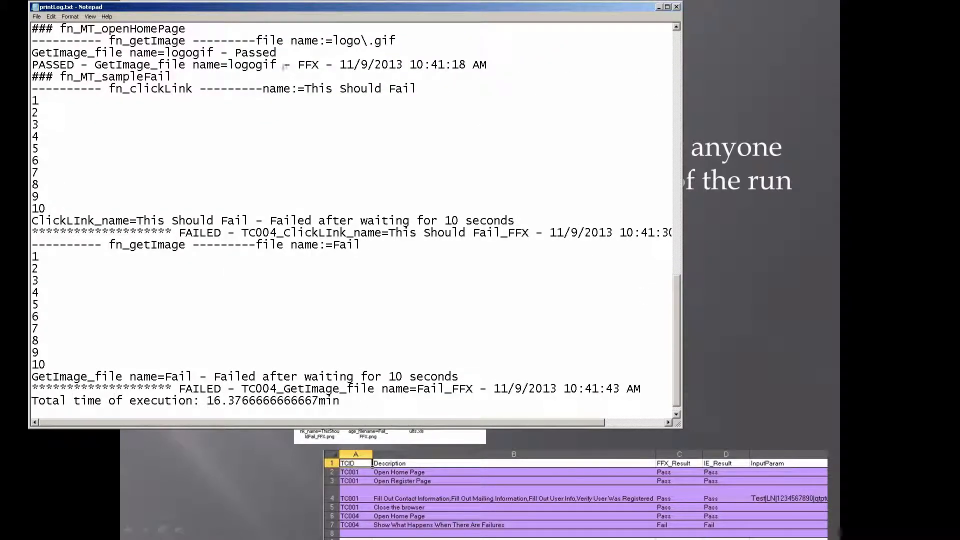
double_click(135, 89)
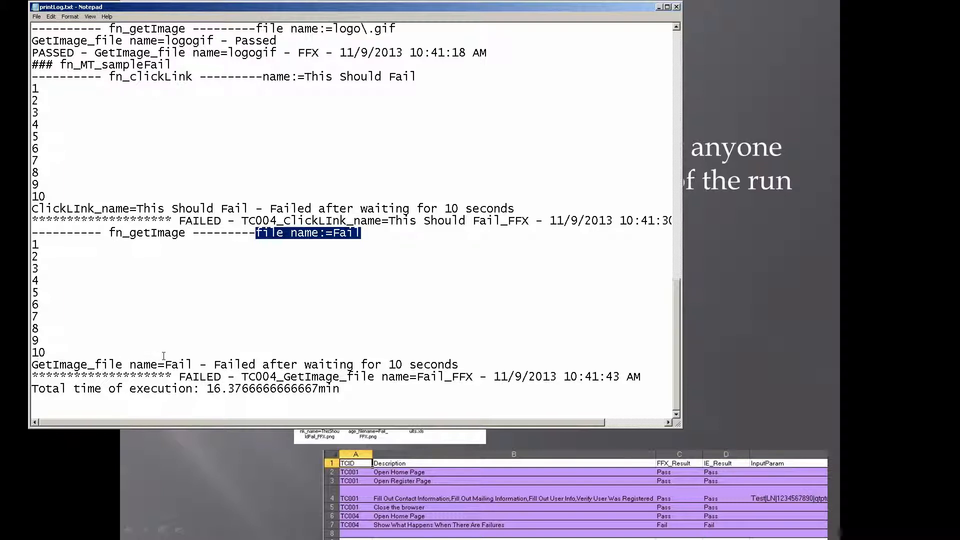
mouse_move(444, 389)
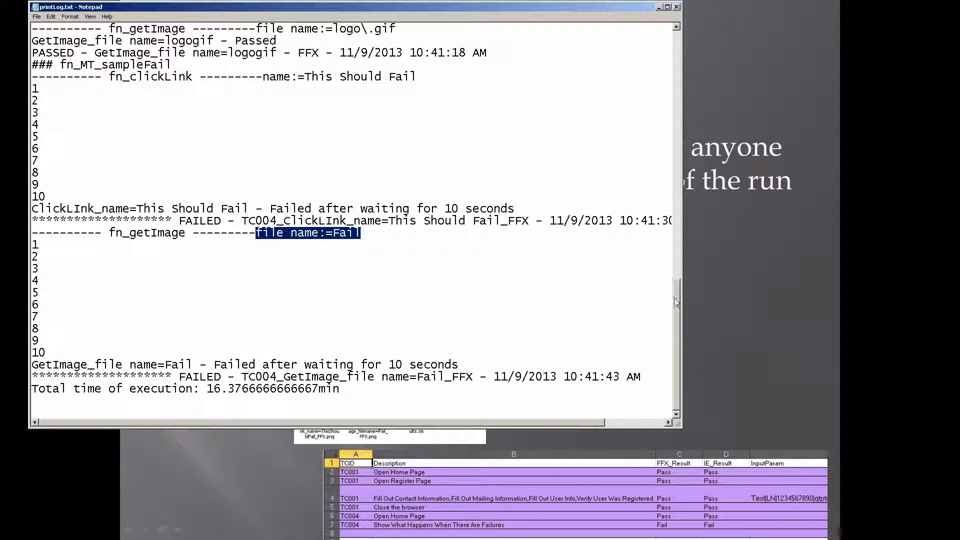
scroll("up", 3)
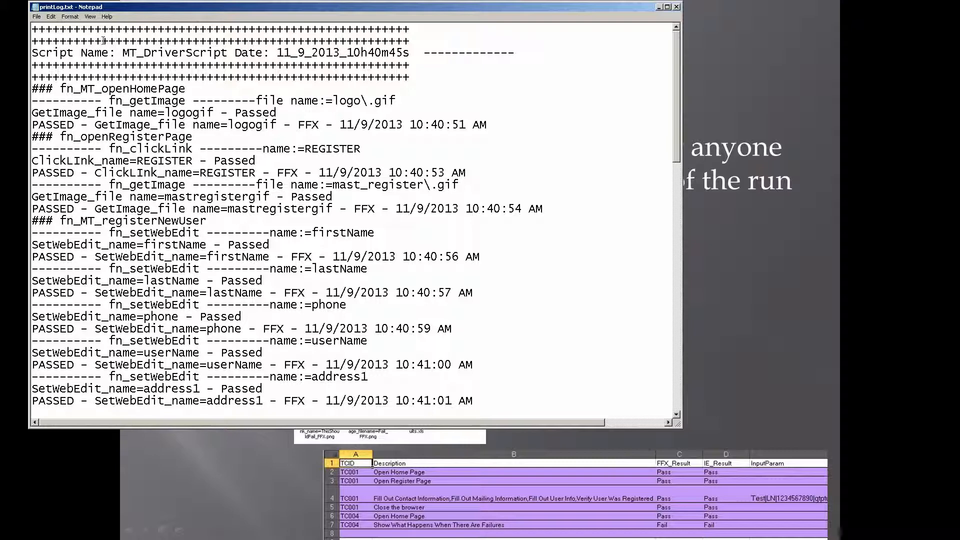
scroll("down", 3)
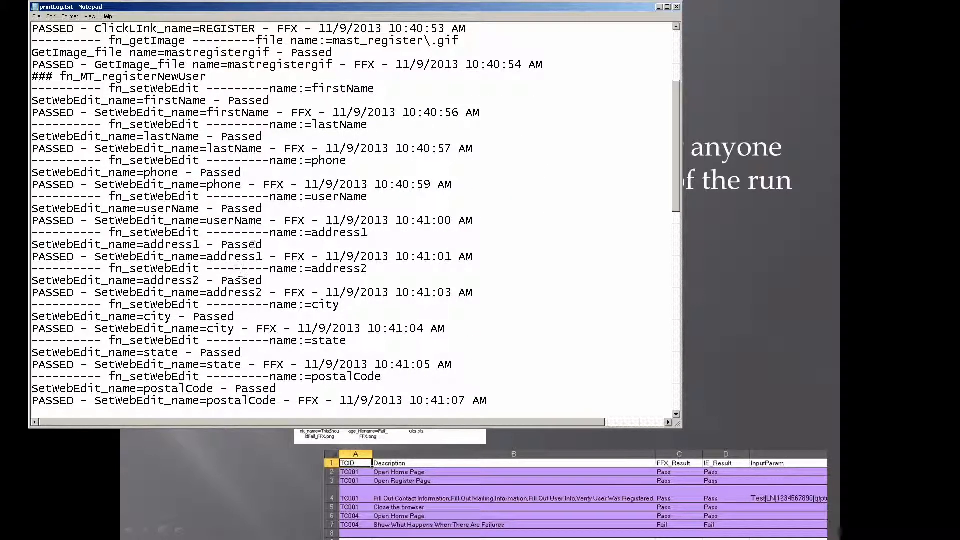
mouse_move(316, 256)
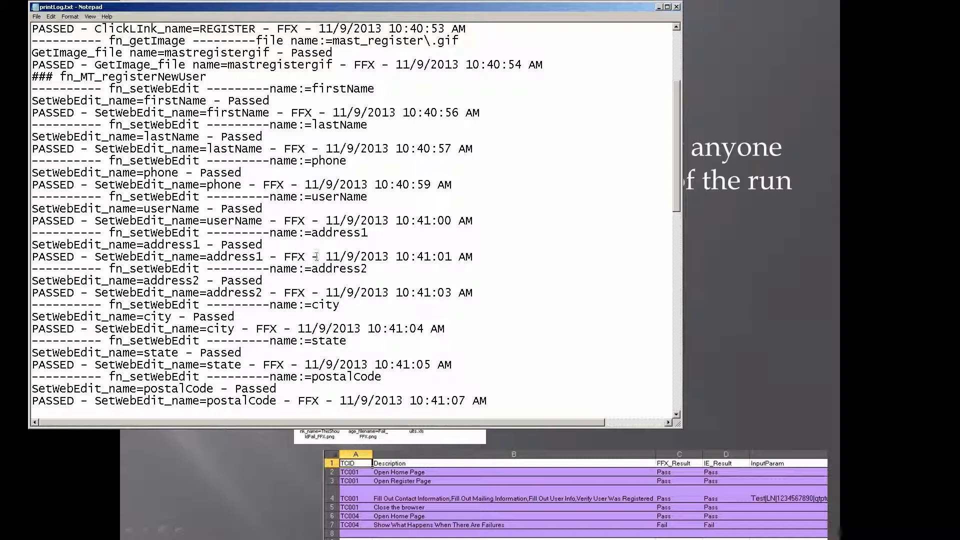
mouse_move(706, 18)
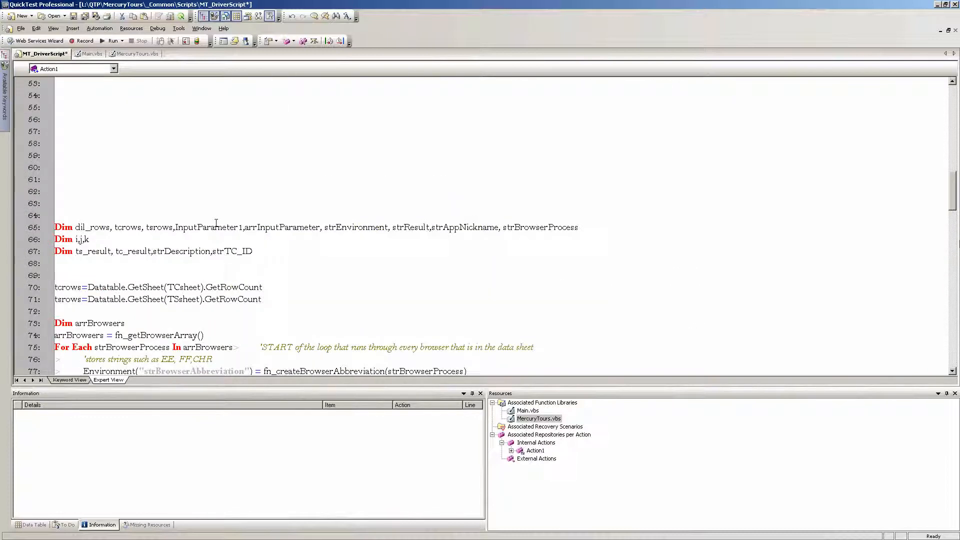
scroll("down", 3)
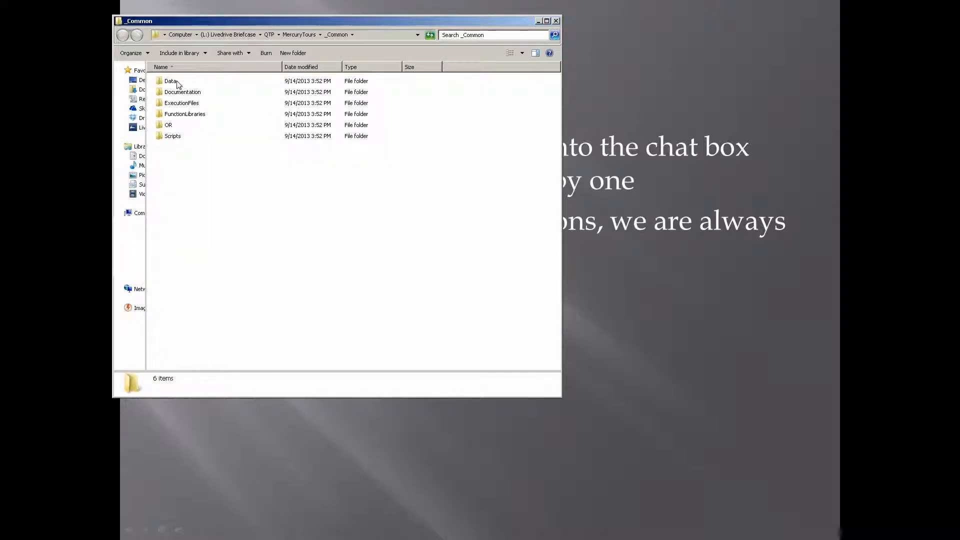
Open MercuryTours.xls from Scripts > MT_DriverScript in Excel.
double_click(172, 80)
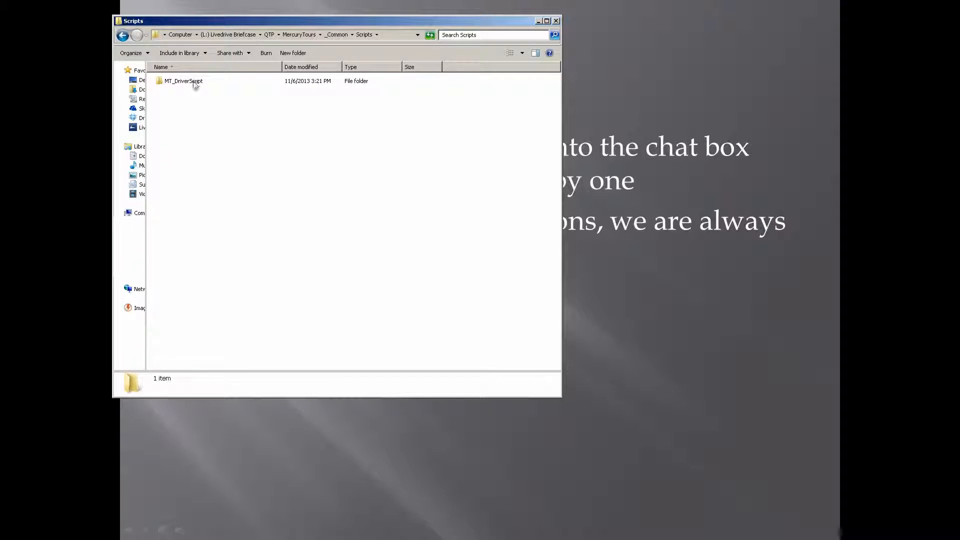
double_click(184, 80)
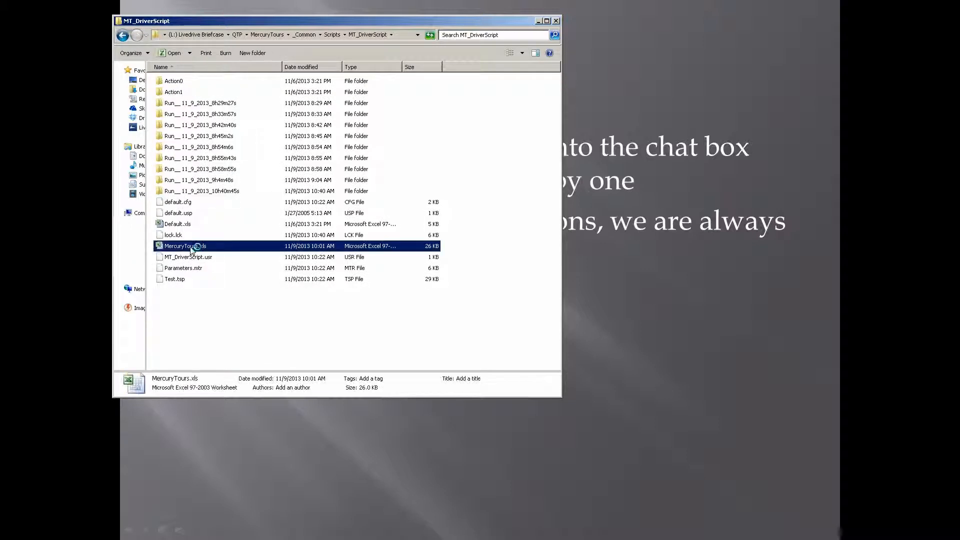
double_click(184, 246)
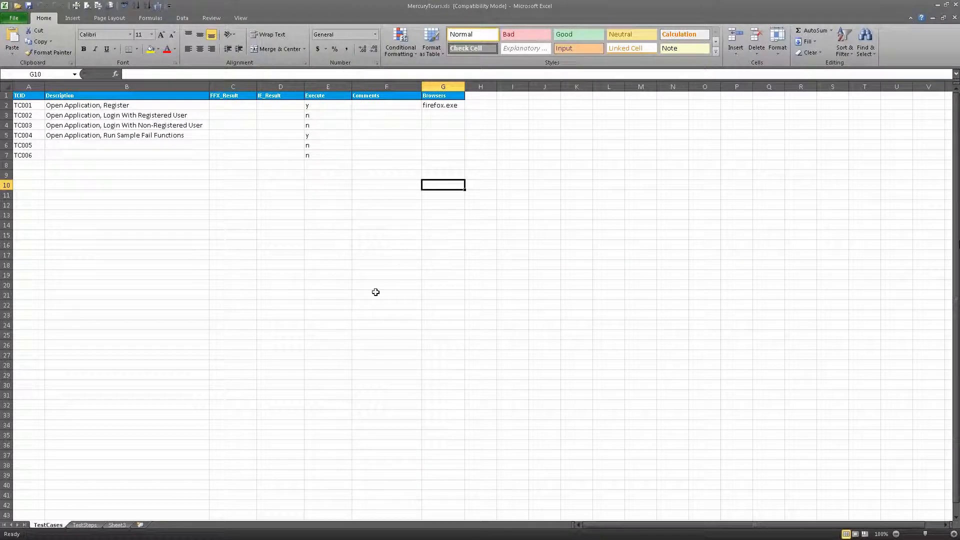
mouse_move(385, 260)
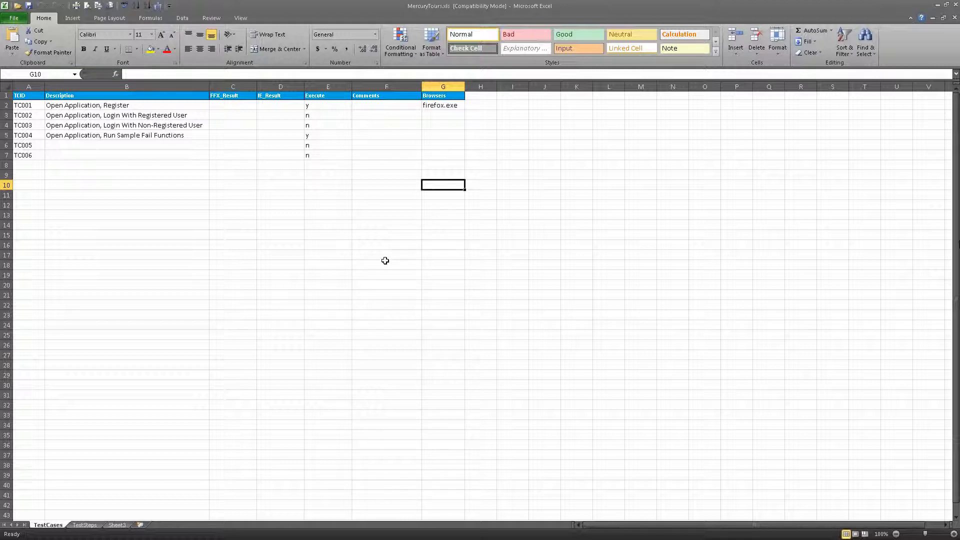
mouse_move(384, 289)
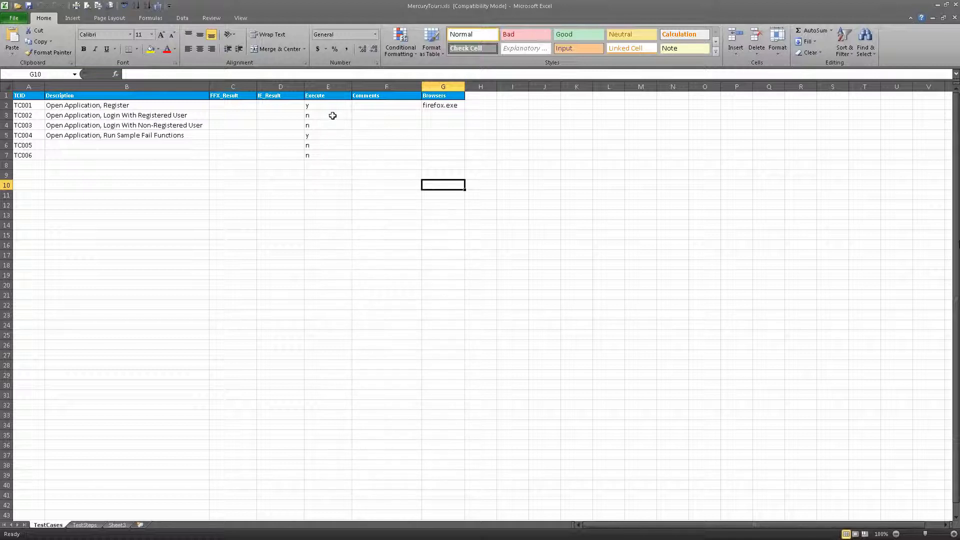
Switch TC004's Execute flag from y to n so only TC001 remains marked to run.
left_click(328, 145)
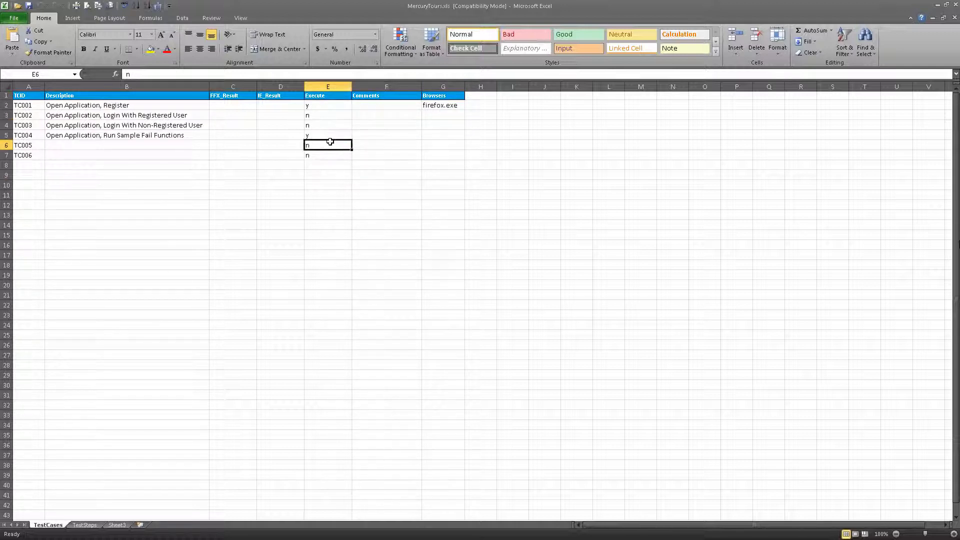
left_click(386, 324)
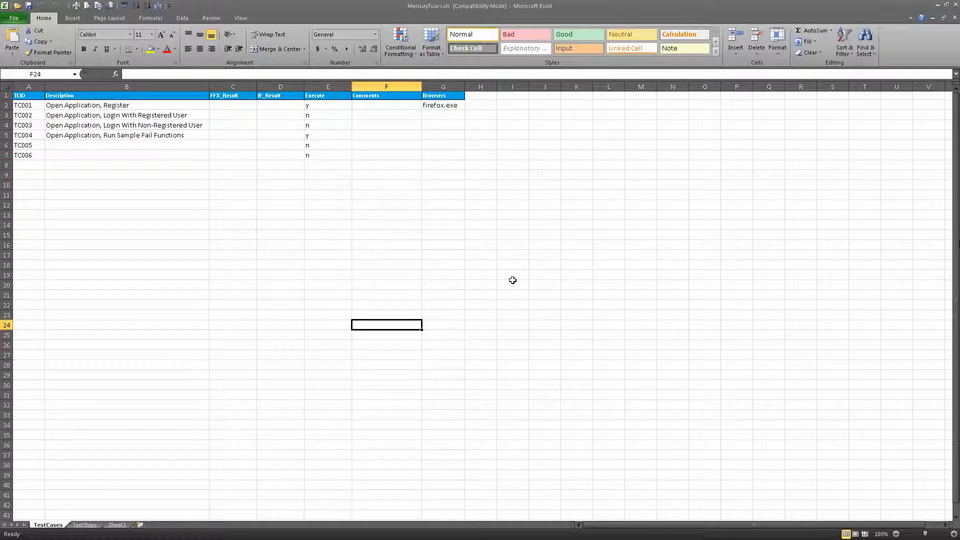
mouse_move(489, 246)
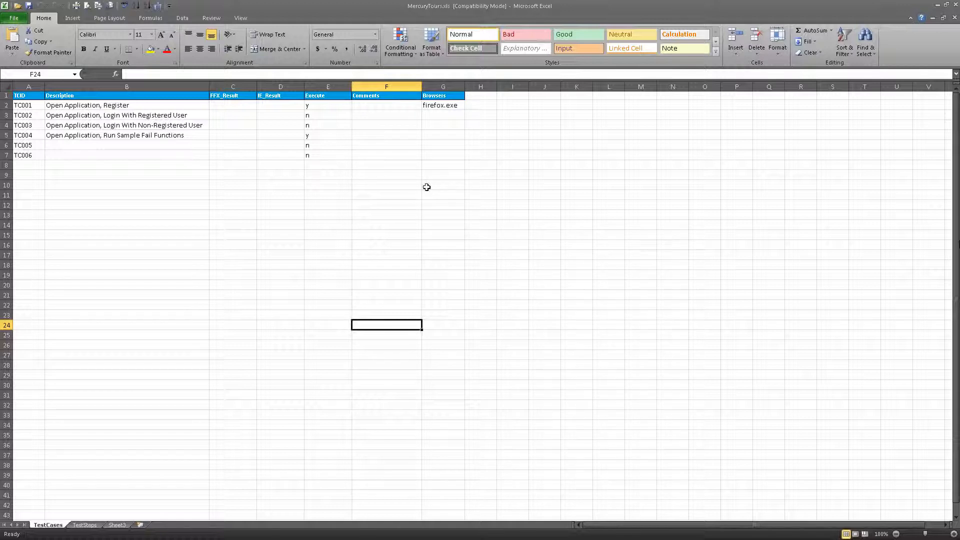
left_click(328, 105)
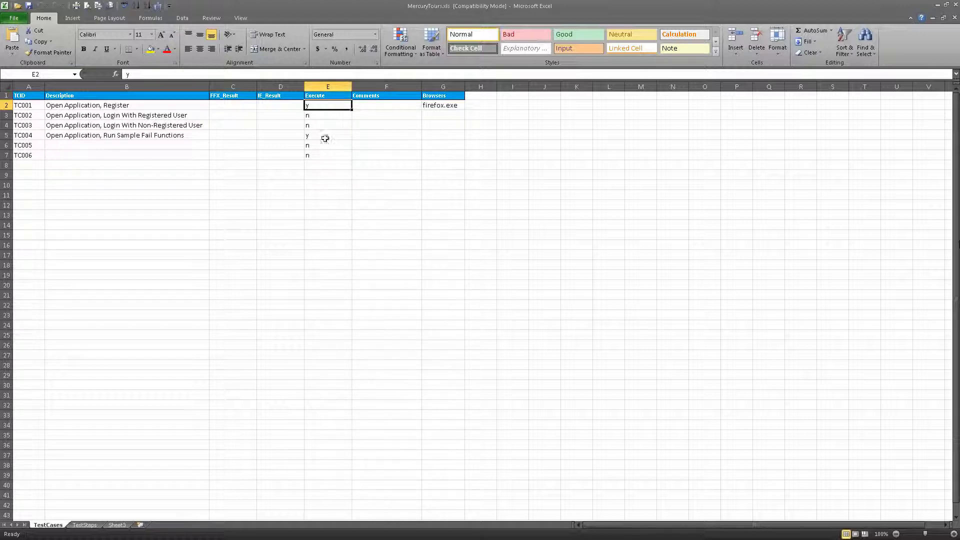
left_click(328, 135)
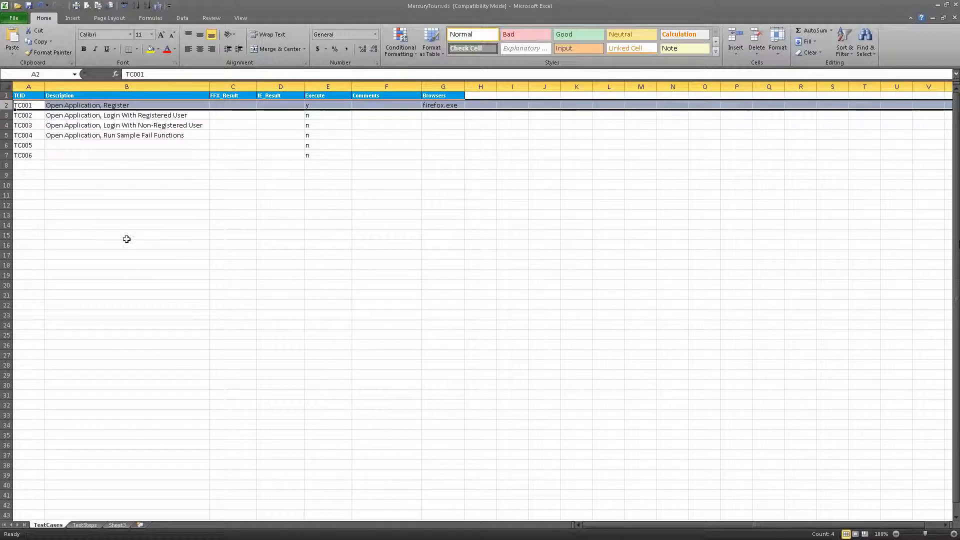
mouse_move(30, 6)
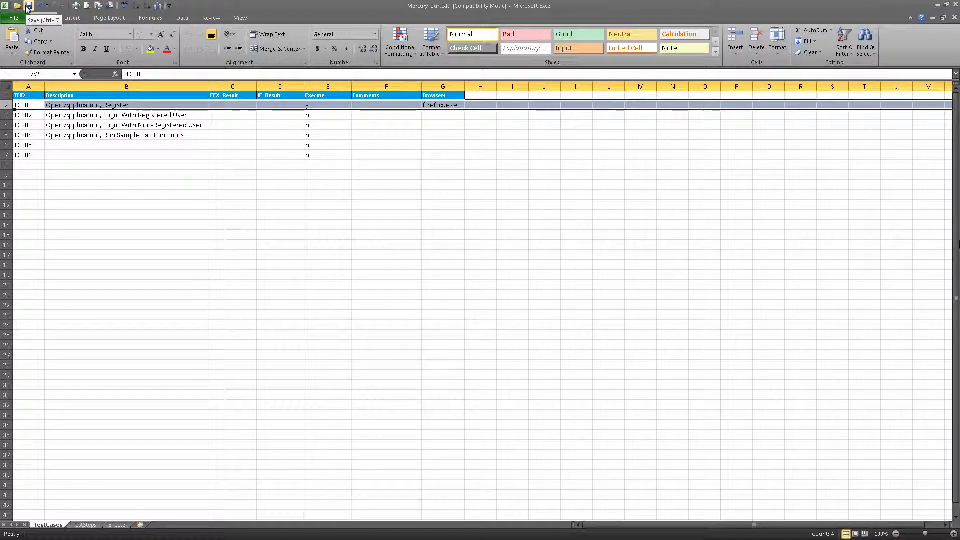
mouse_move(507, 336)
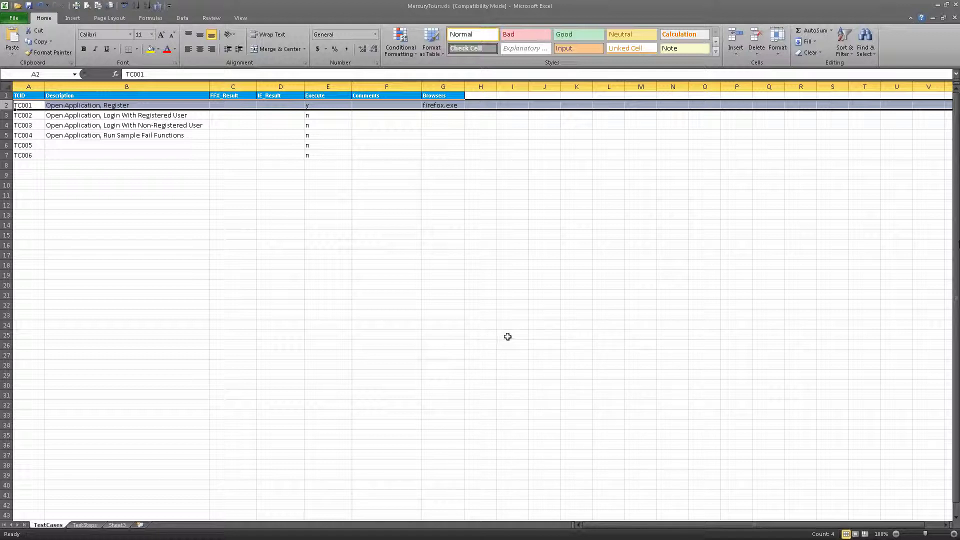
mouse_move(382, 300)
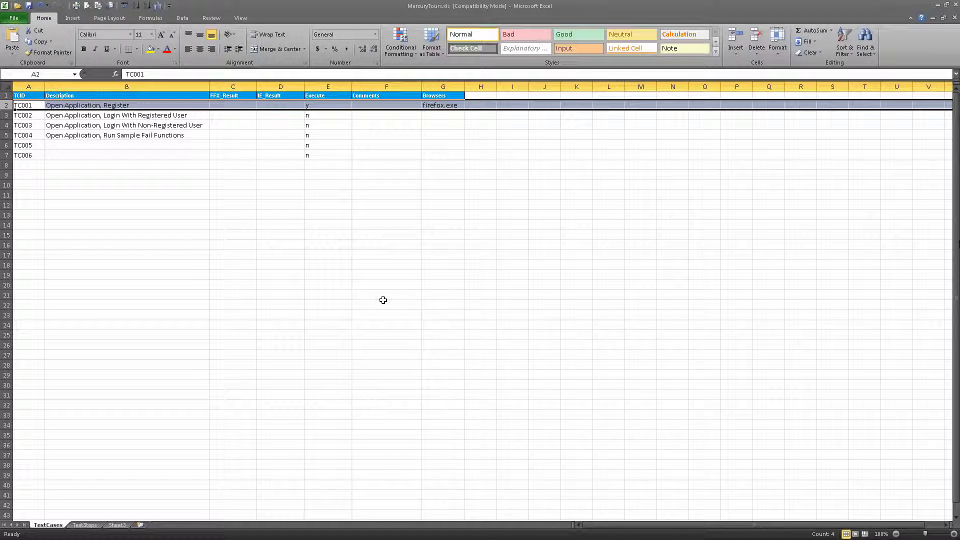
mouse_move(339, 172)
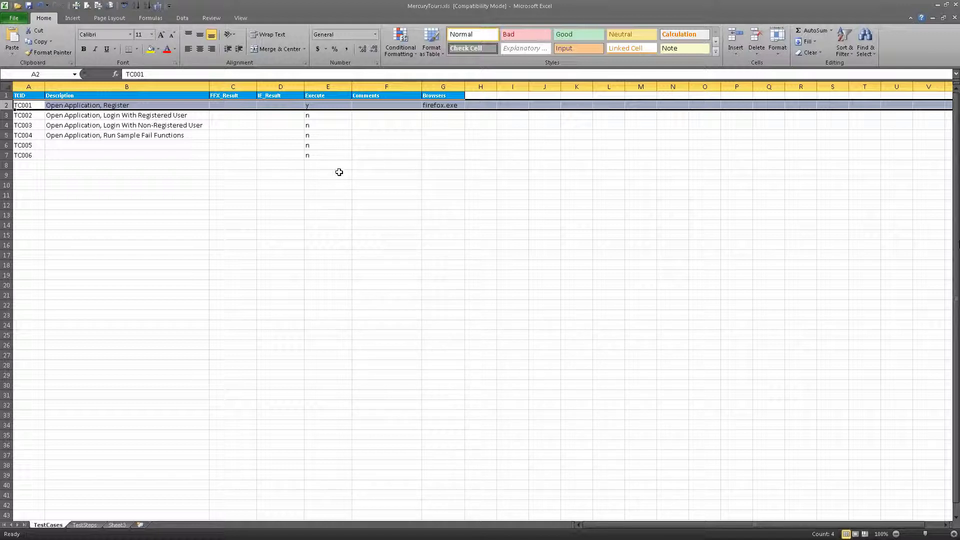
left_click(386, 165)
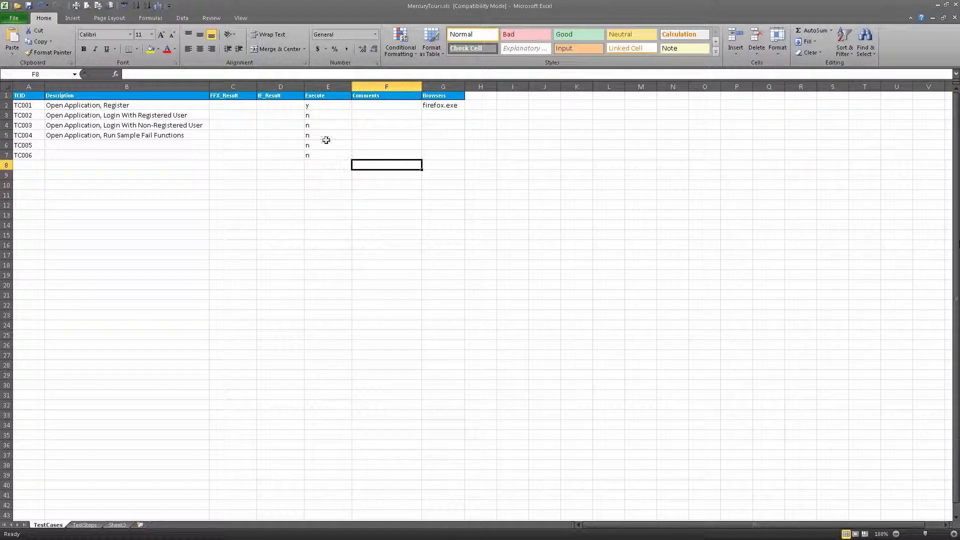
left_click(327, 105)
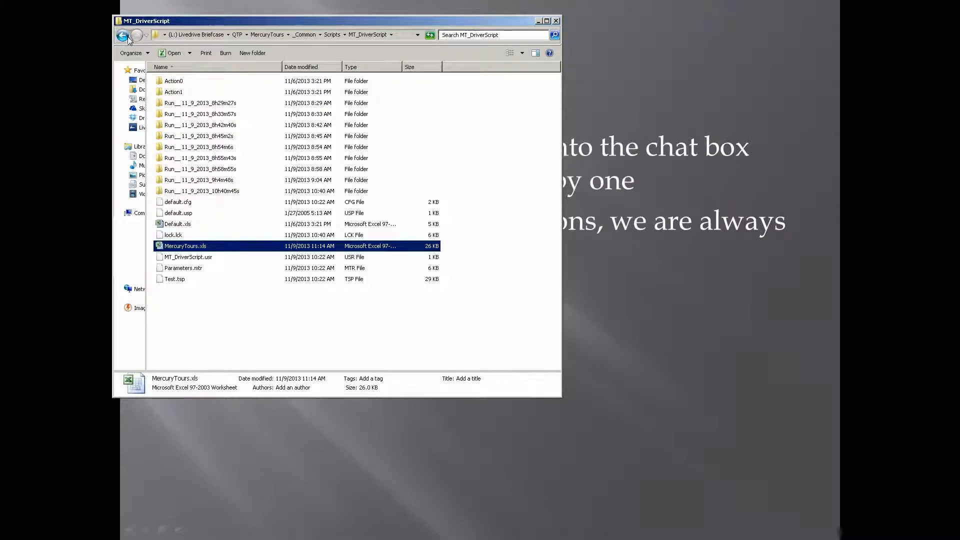
Go into the ExecutionFiles folder and select the MT.vbs startup script to run.
left_click(124, 35)
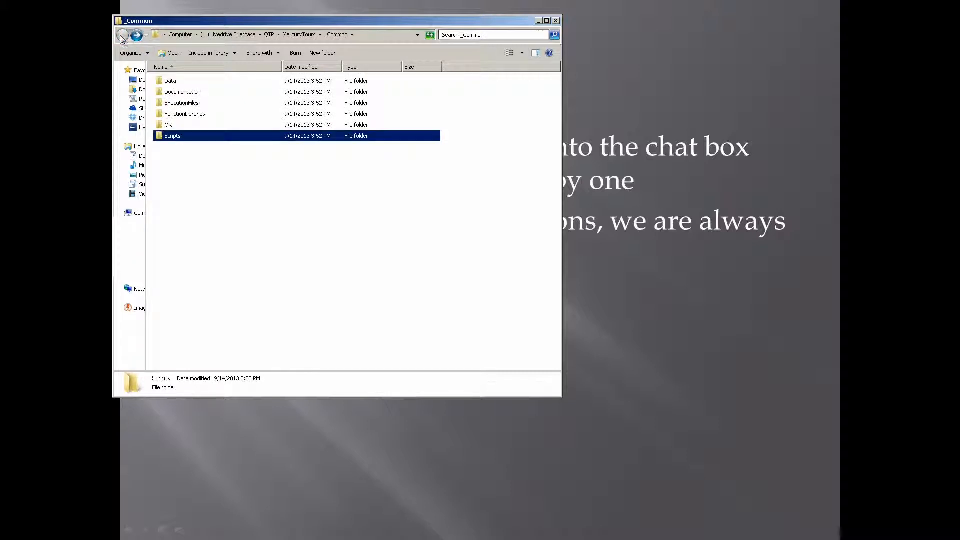
double_click(182, 102)
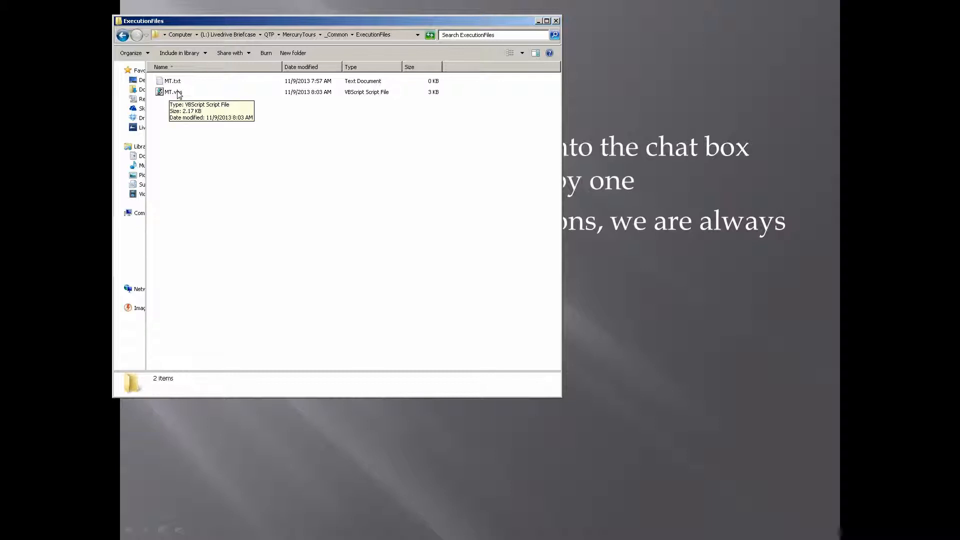
left_click(170, 92)
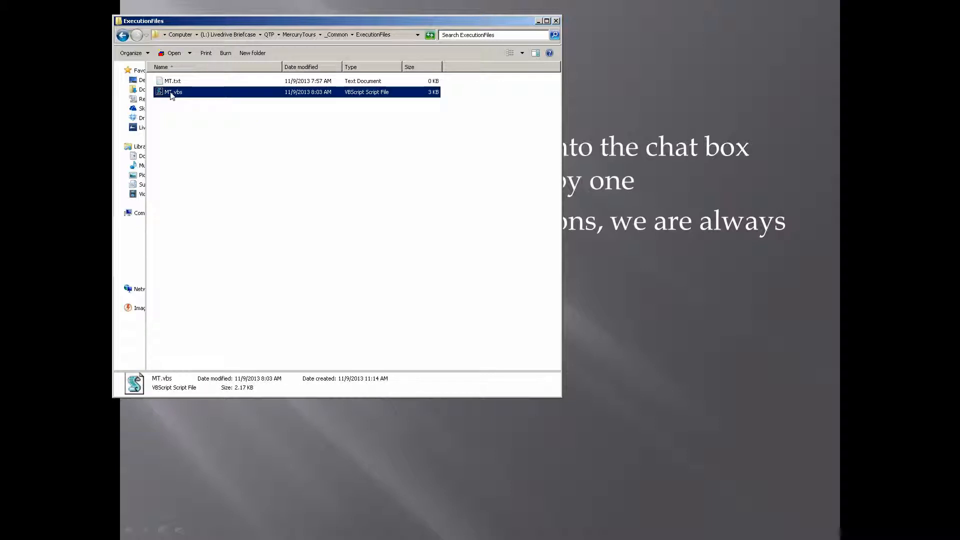
mouse_move(314, 184)
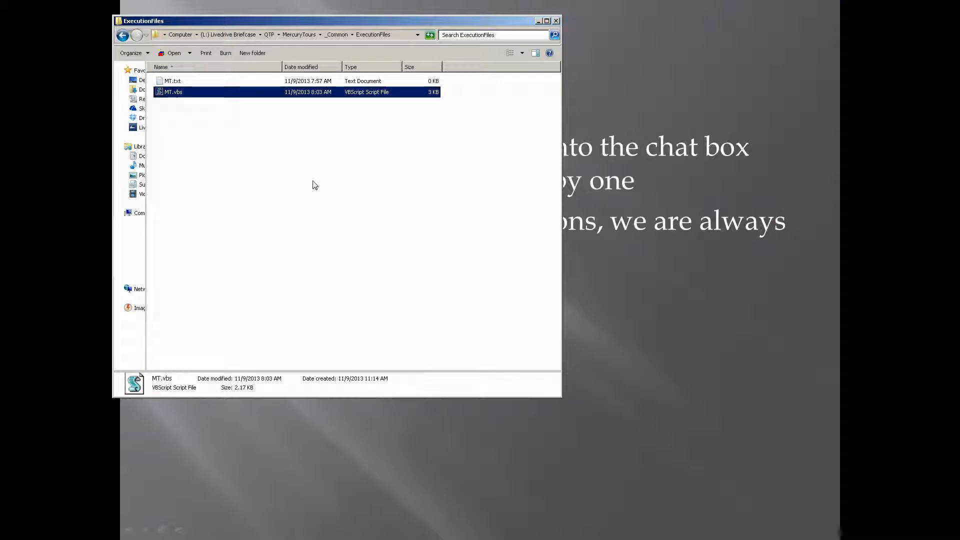
mouse_move(432, 252)
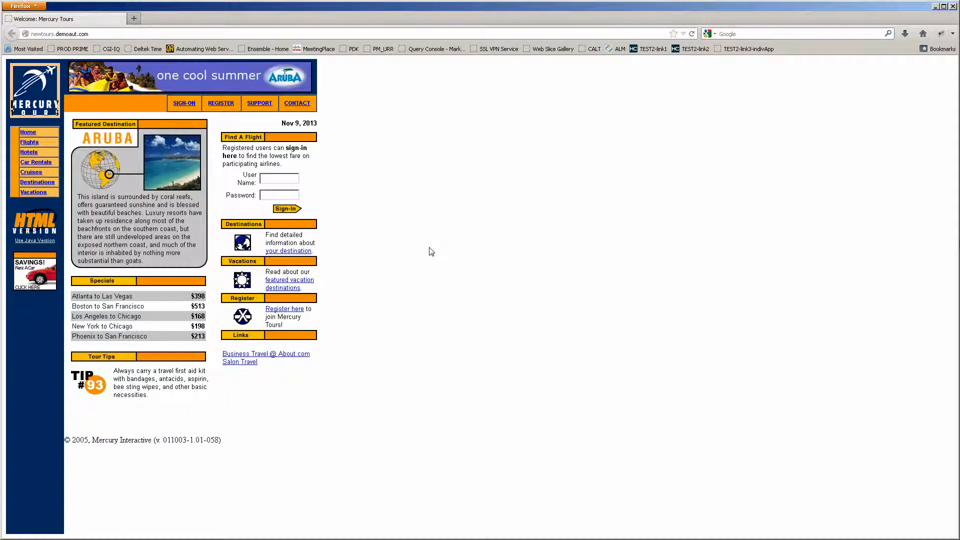
left_click(221, 103)
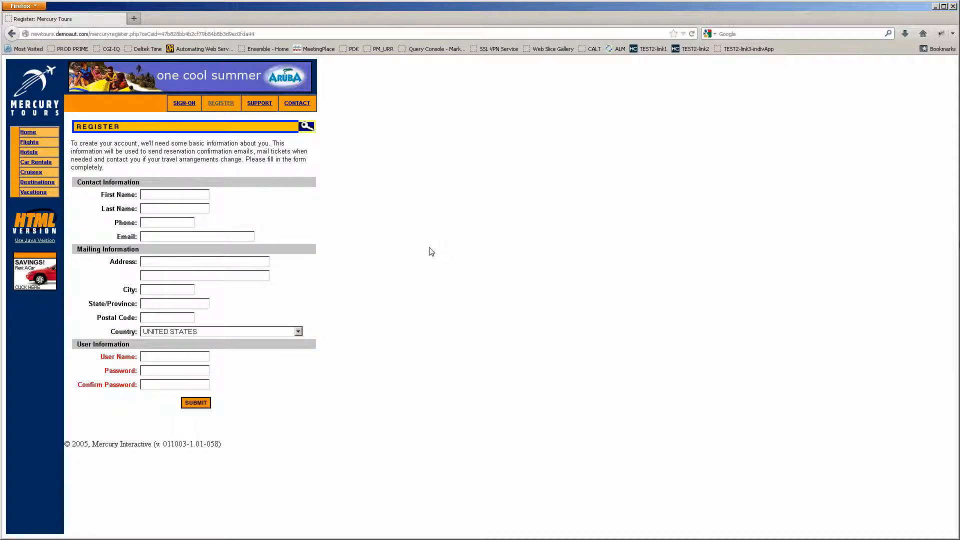
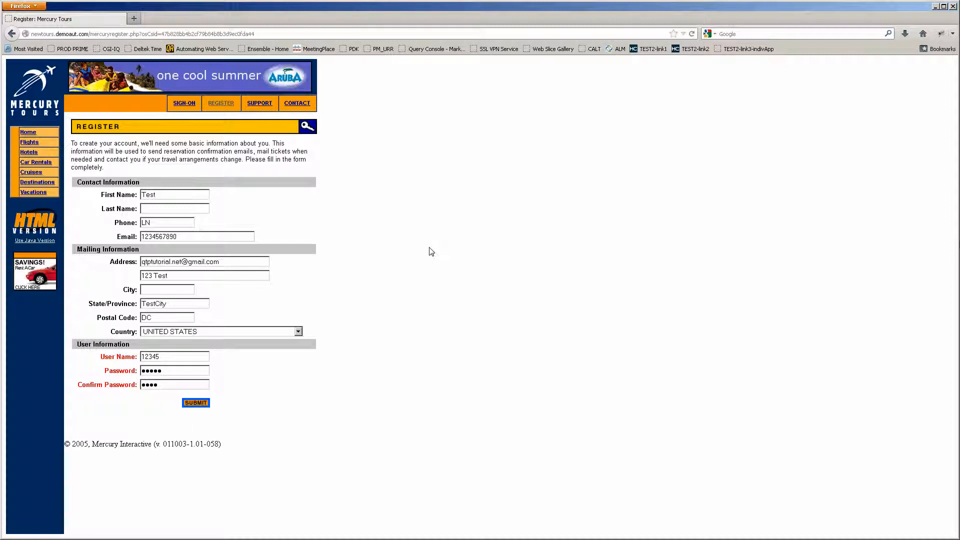
left_click(196, 402)
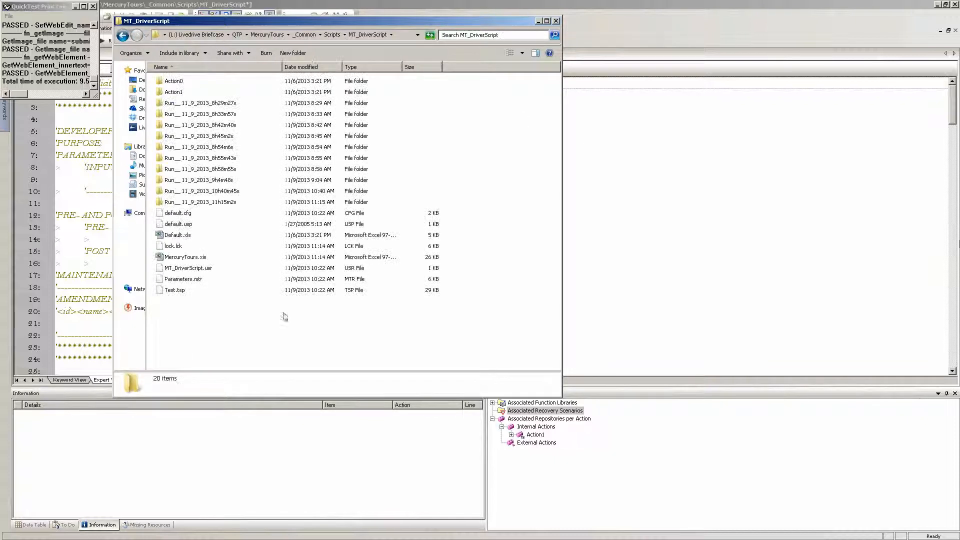
Open the Run__11_9_2013_11h15m2s folder and its MercuryTours_Results.xls workbook.
left_click(200, 202)
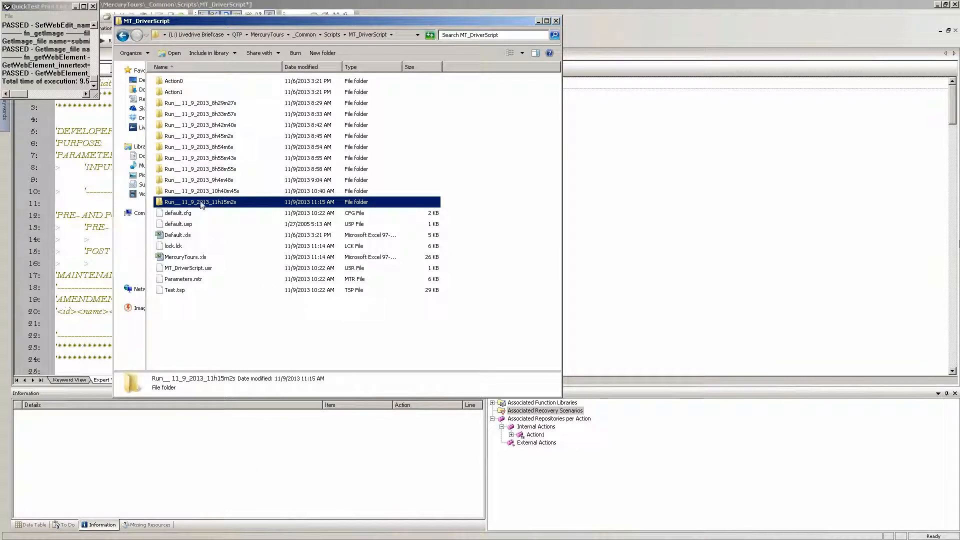
double_click(200, 202)
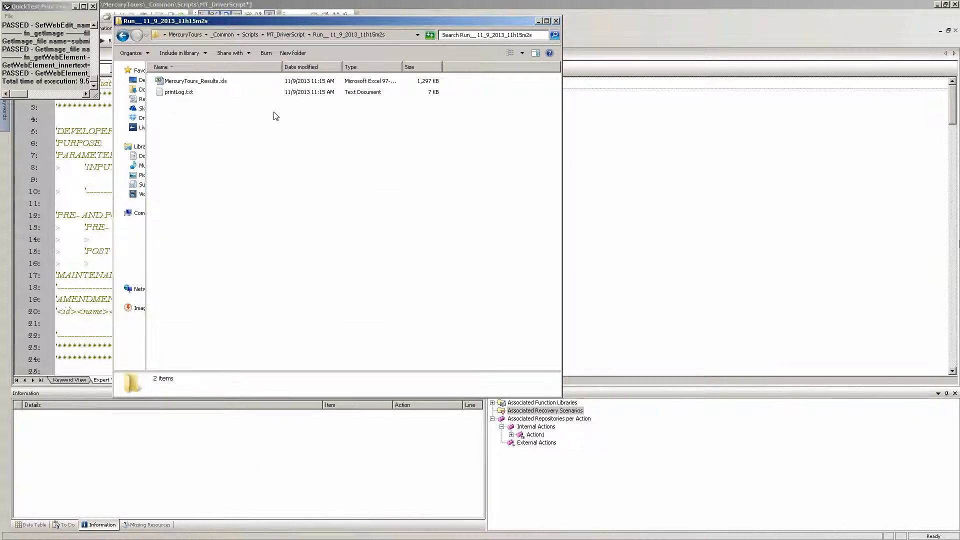
double_click(196, 80)
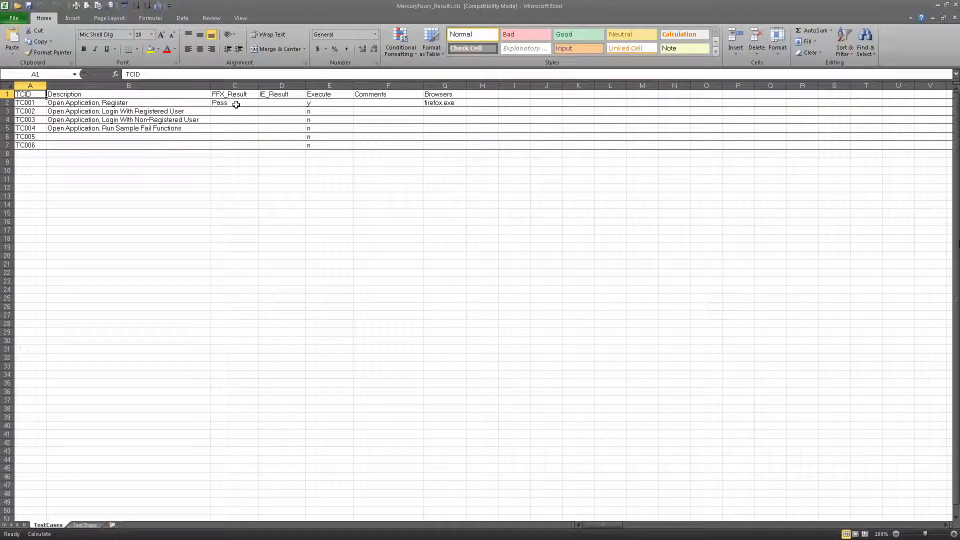
Confirm TC001 shows Pass for Firefox and review the TestSteps sheet.
left_click(229, 102)
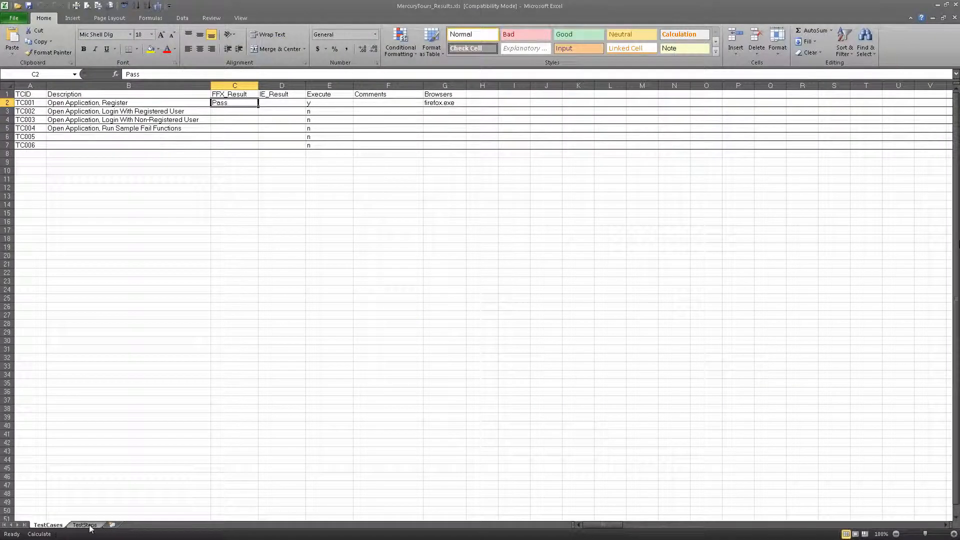
left_click(86, 525)
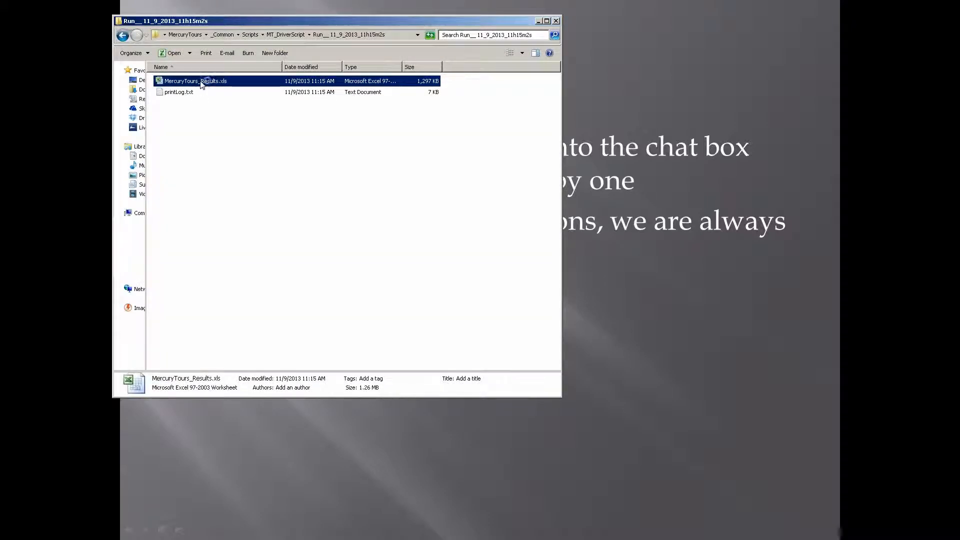
Reopen MercuryTours_Results.xls and inspect the Keyword column on TestSteps, starting with fn_MT_openHomePage.
double_click(194, 80)
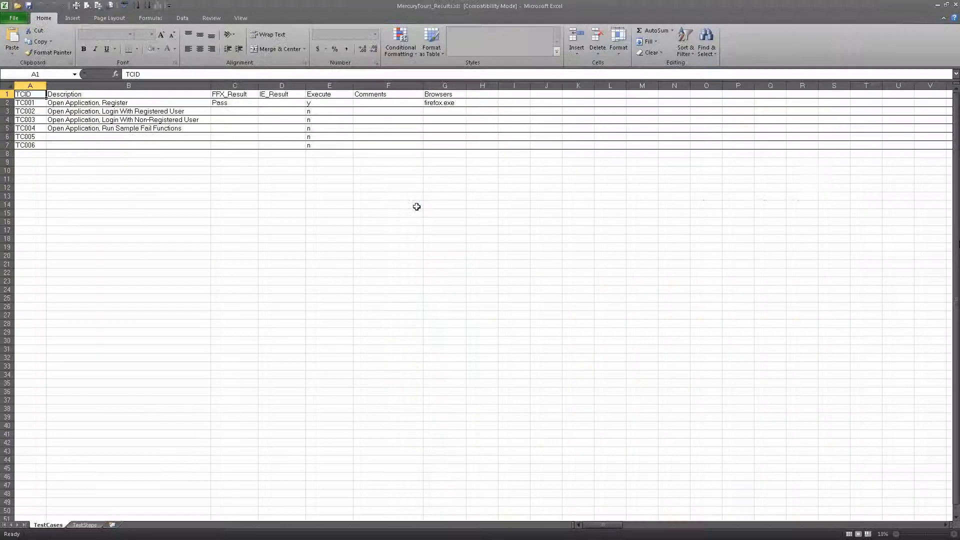
left_click(86, 523)
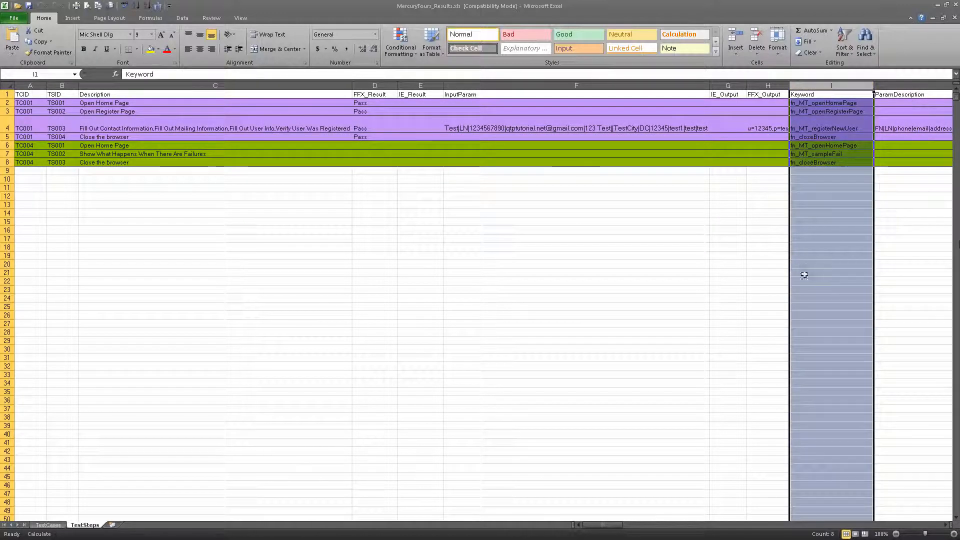
left_click(829, 102)
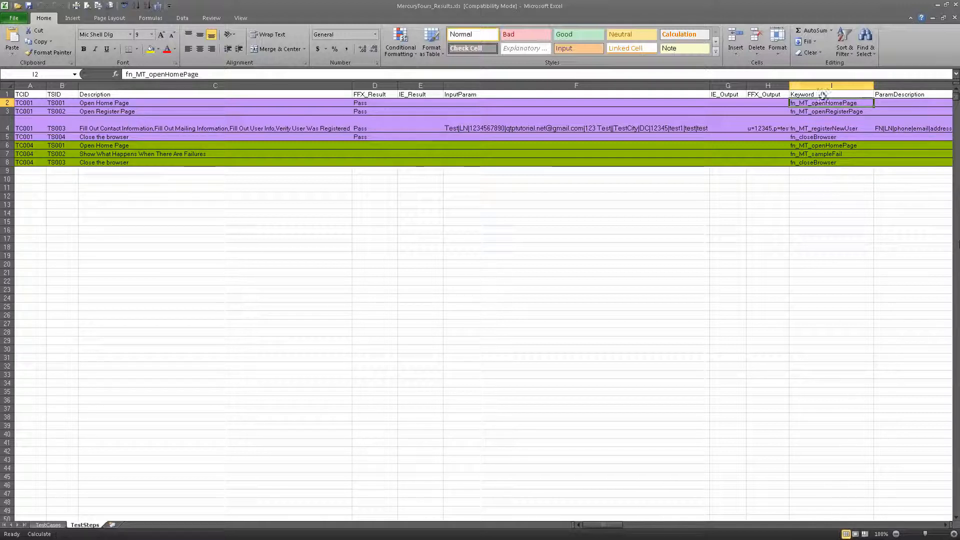
left_click(830, 85)
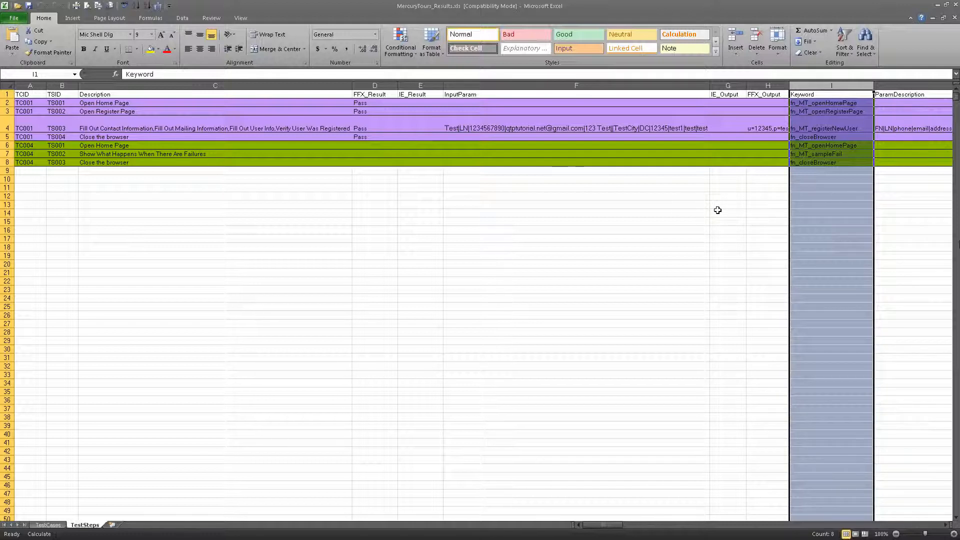
mouse_move(819, 102)
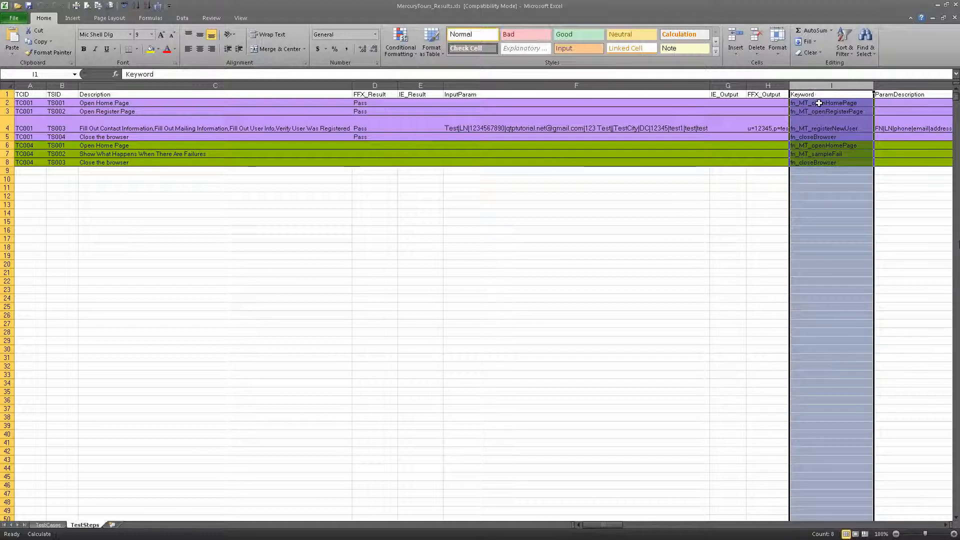
left_click(821, 102)
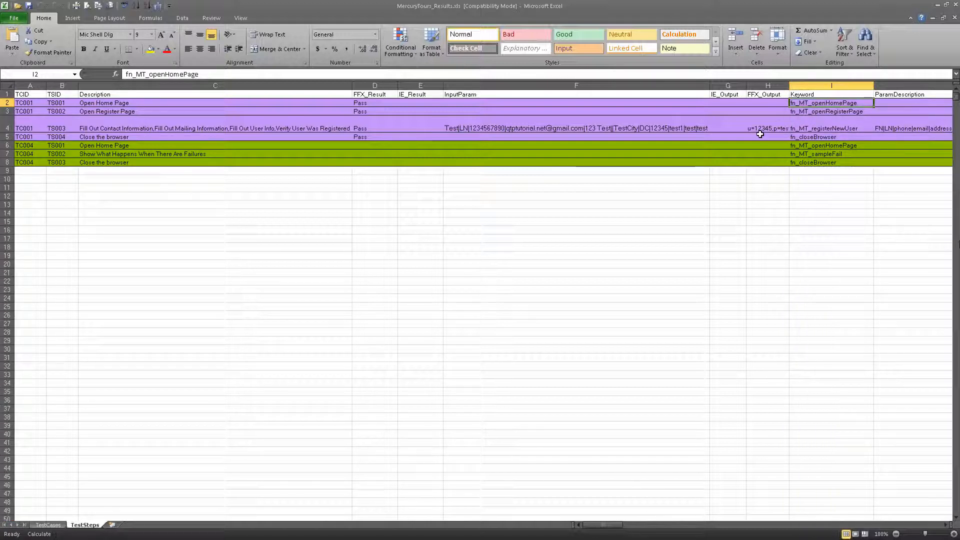
mouse_move(99, 108)
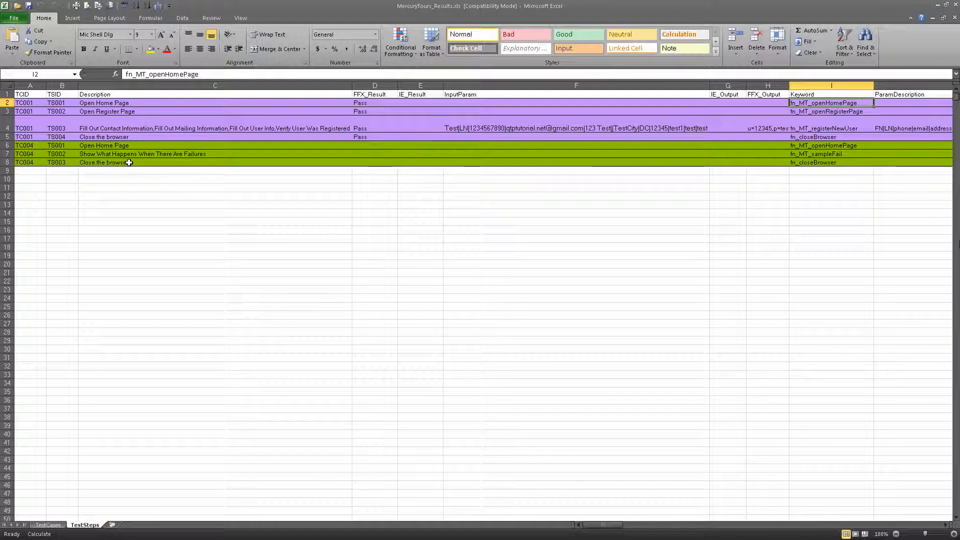
mouse_move(128, 356)
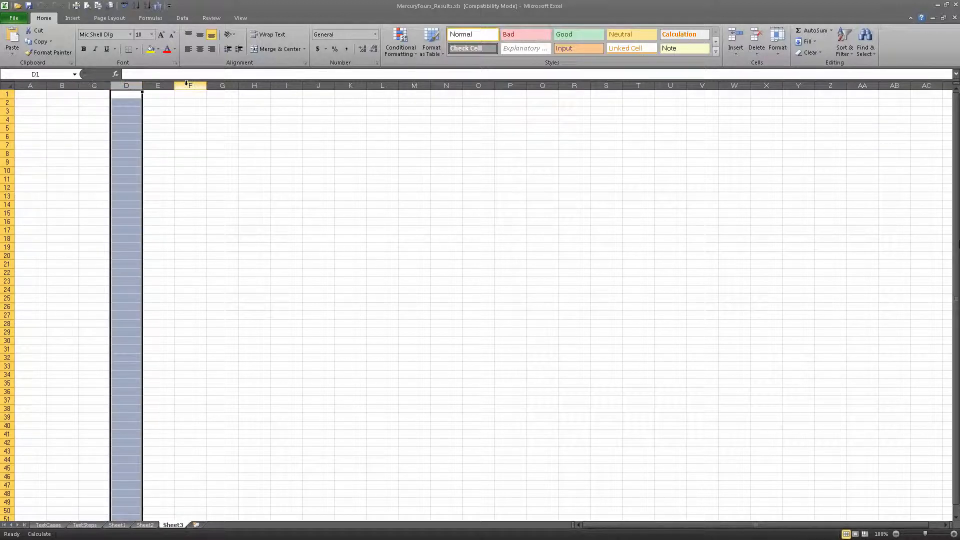
left_click(190, 213)
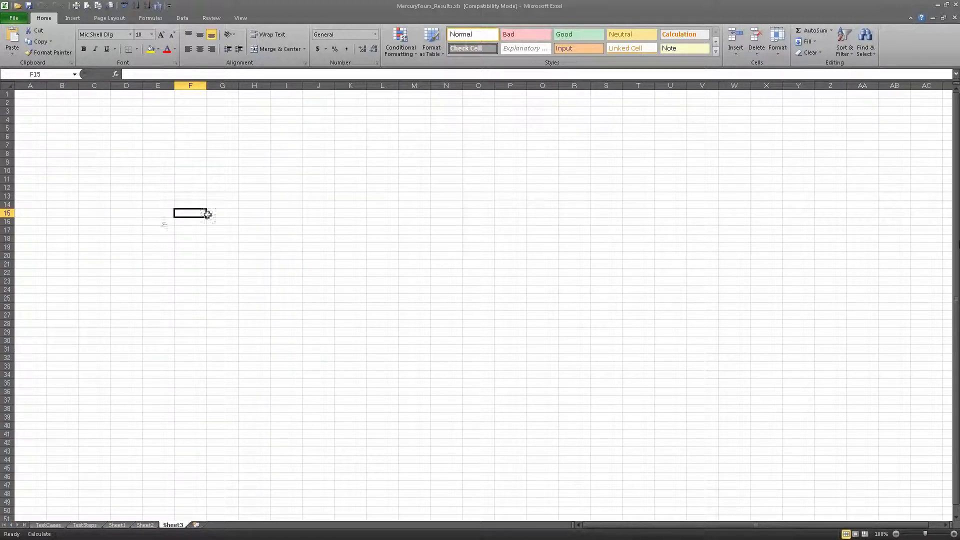
mouse_move(470, 169)
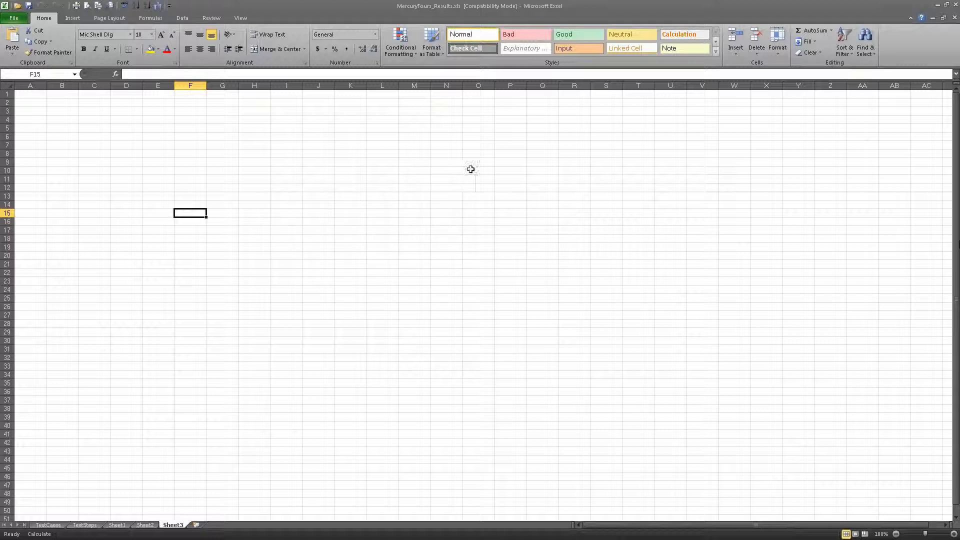
mouse_move(523, 154)
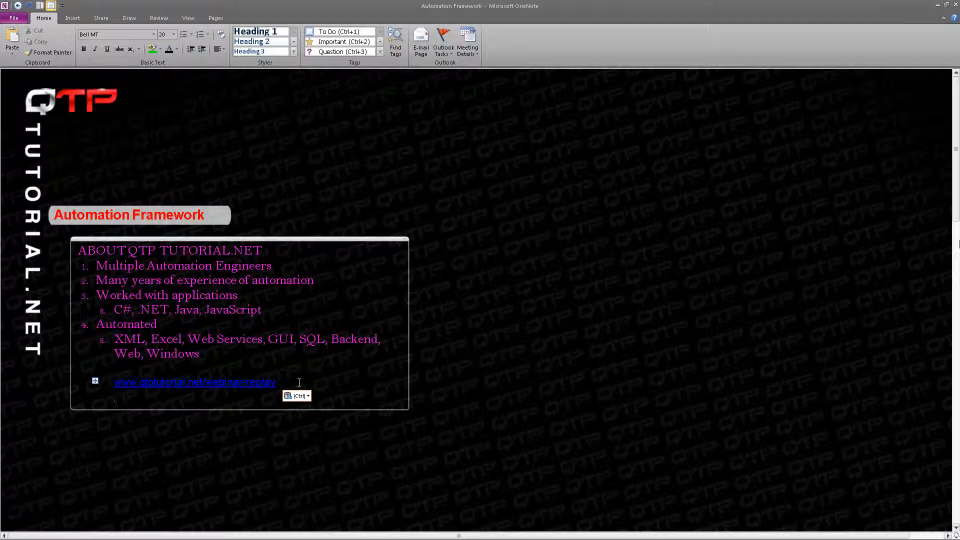
mouse_move(290, 386)
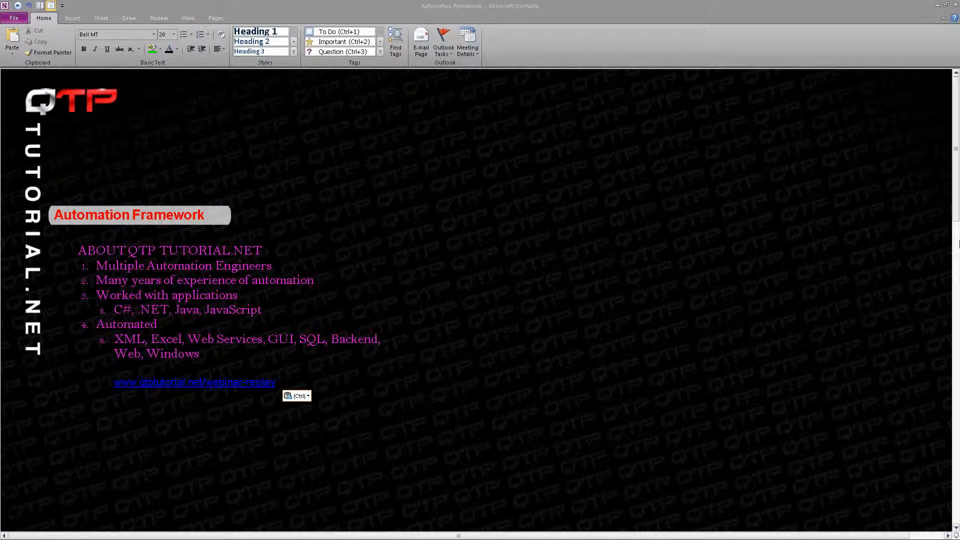
mouse_move(488, 390)
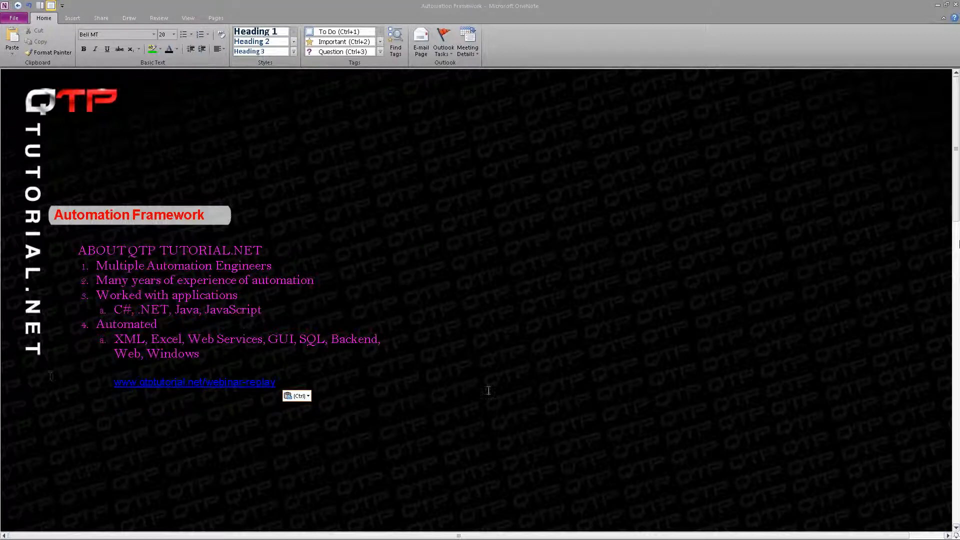